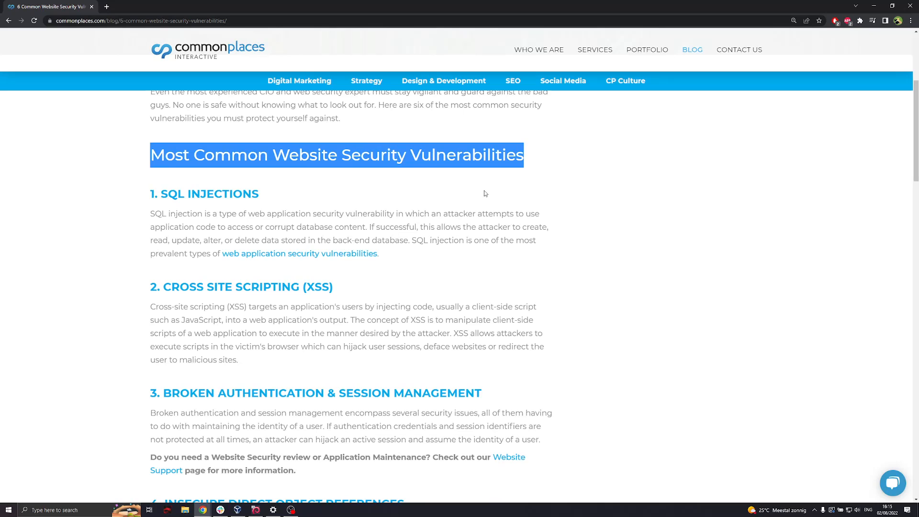
pyautogui.moveTo(269, 196)
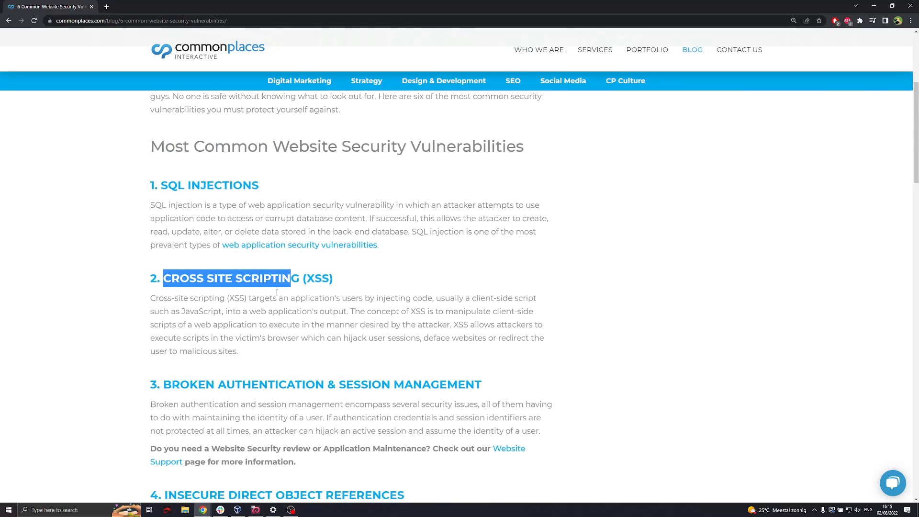
# Submit the injected User ID query, then visit DVWA's CSRF and File Inclusion modules.
pyautogui.scroll(-3)
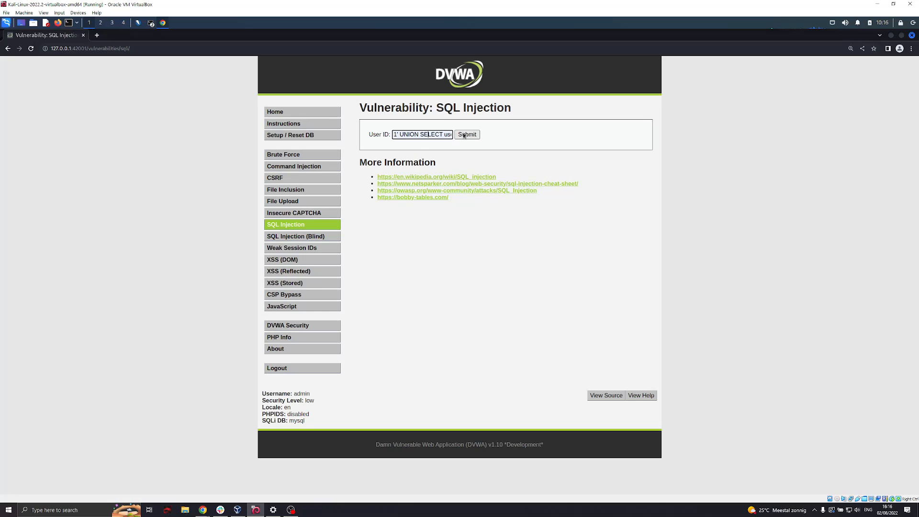
pyautogui.click(466, 134)
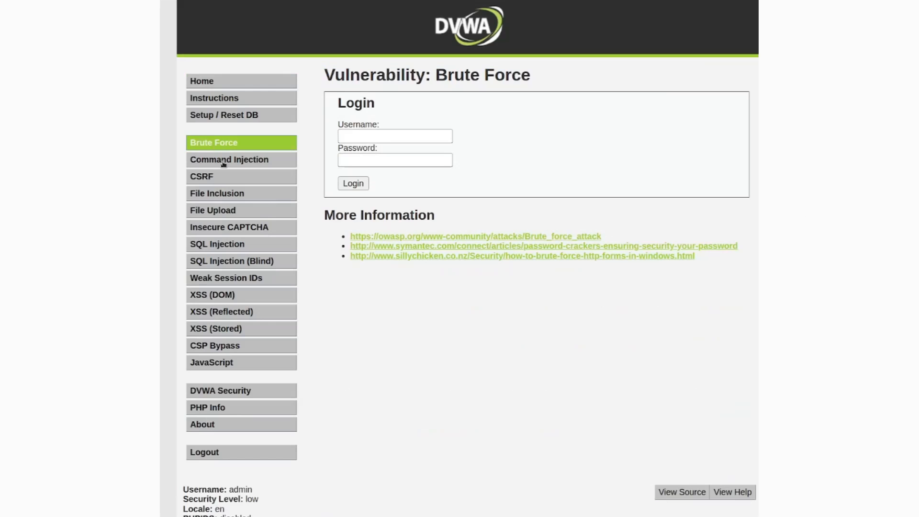
pyautogui.click(201, 176)
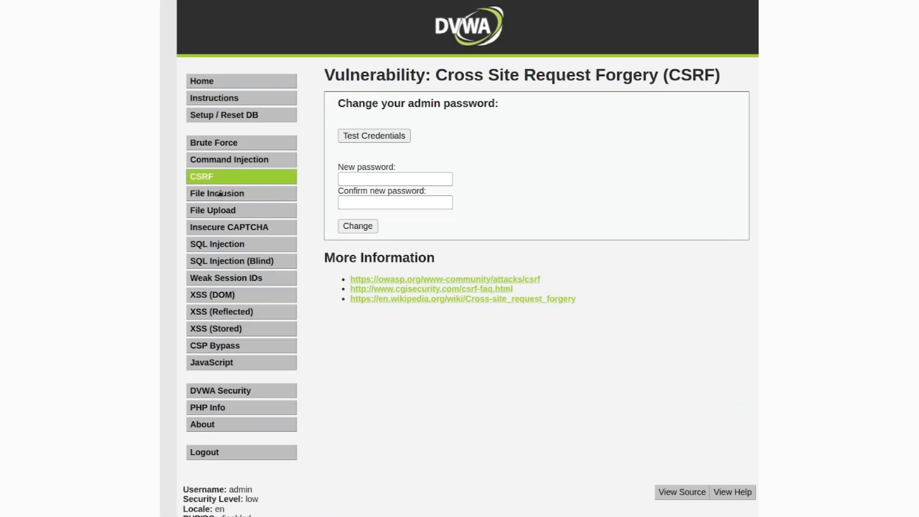
pyautogui.click(235, 123)
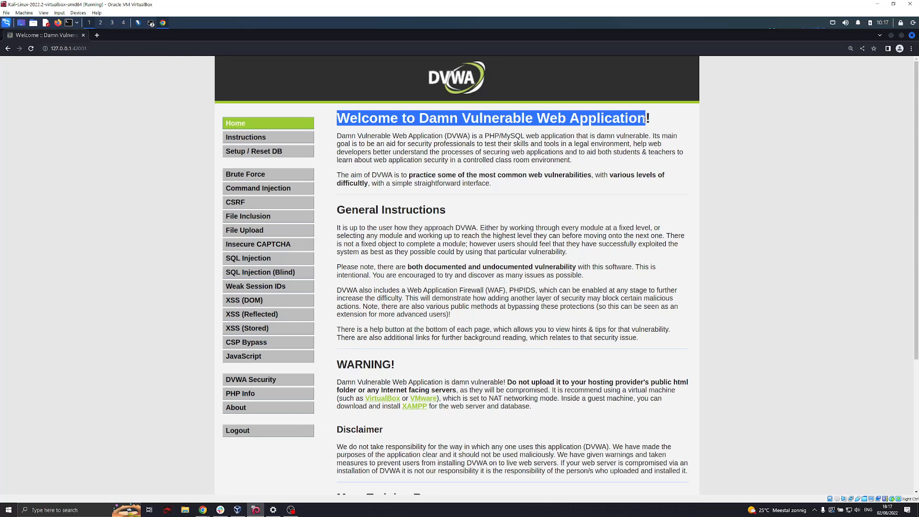
# Browse Brute Force, CSRF, File Inclusion, SQL Injection and Blind, ending on CSP Bypass.
pyautogui.click(245, 174)
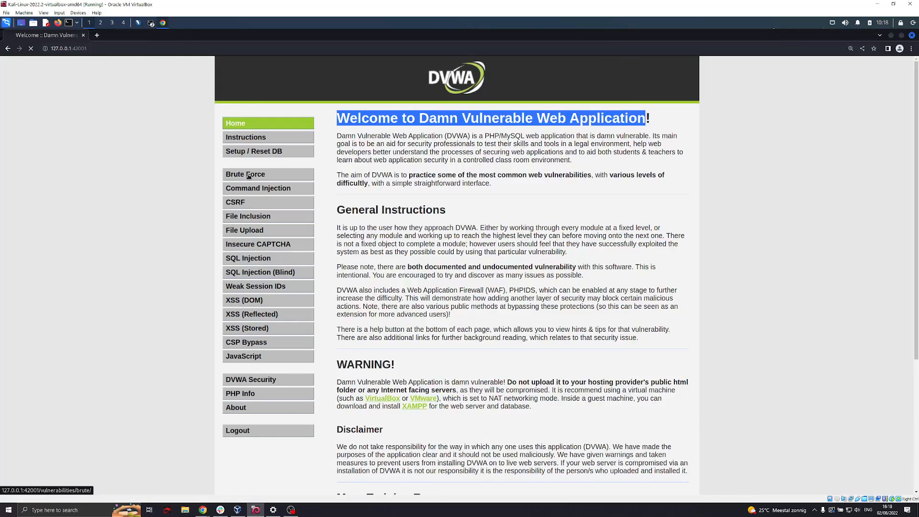
pyautogui.click(235, 201)
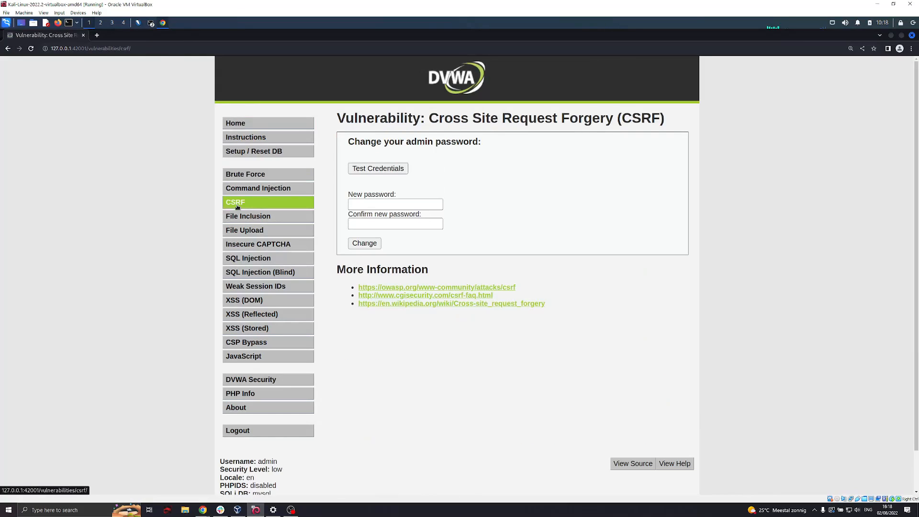
pyautogui.moveTo(248, 216)
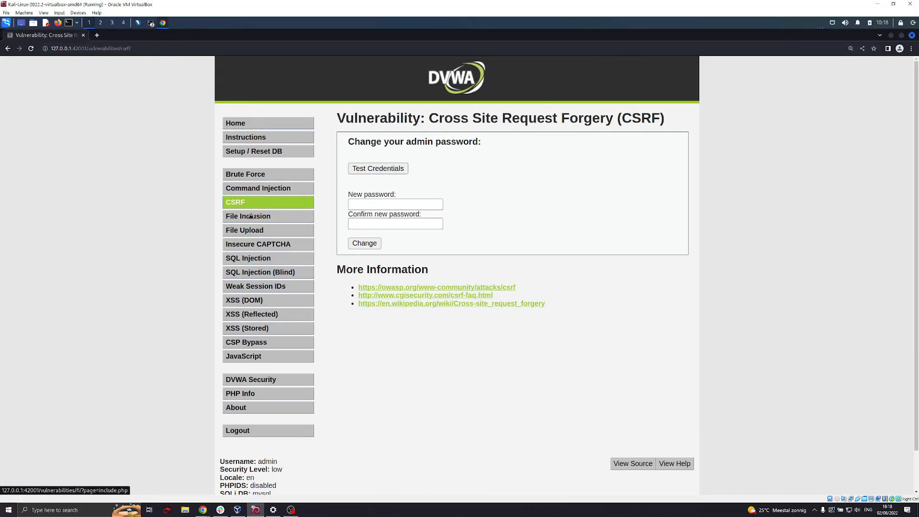
pyautogui.click(248, 216)
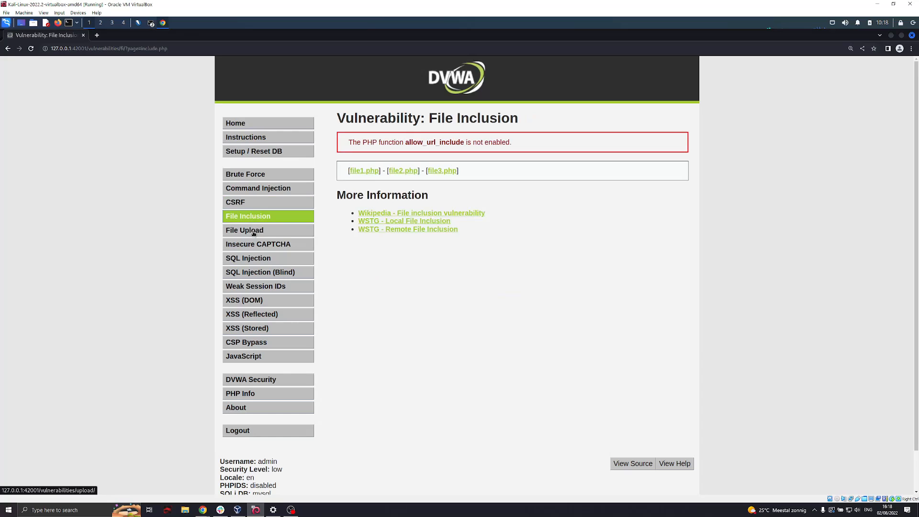
pyautogui.click(248, 258)
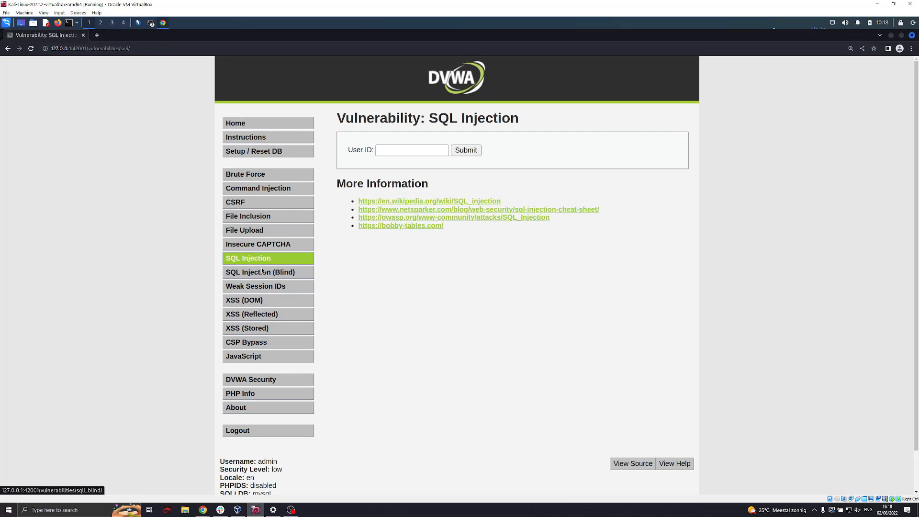
pyautogui.click(246, 342)
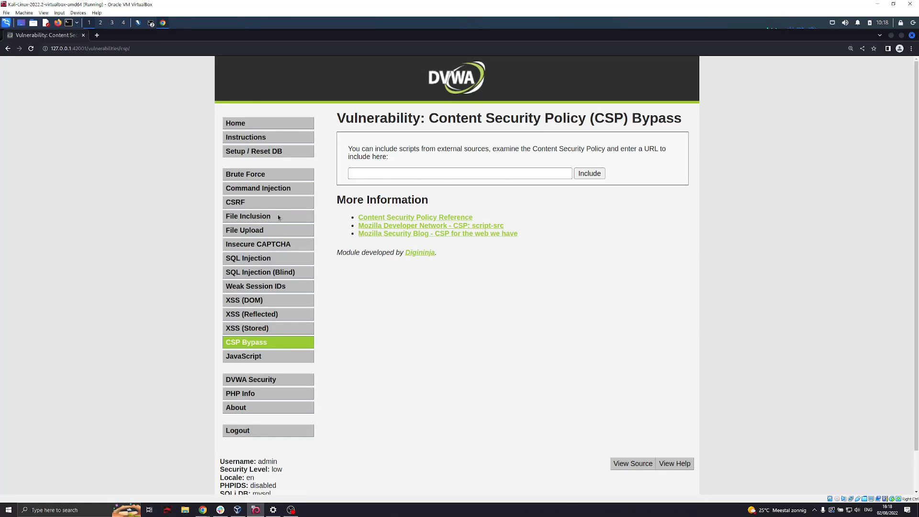
pyautogui.click(258, 188)
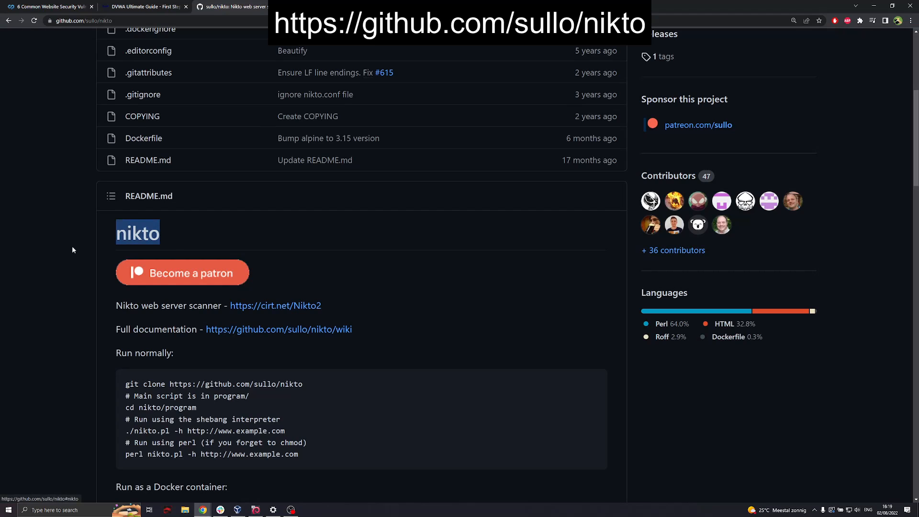
pyautogui.scroll(-3)
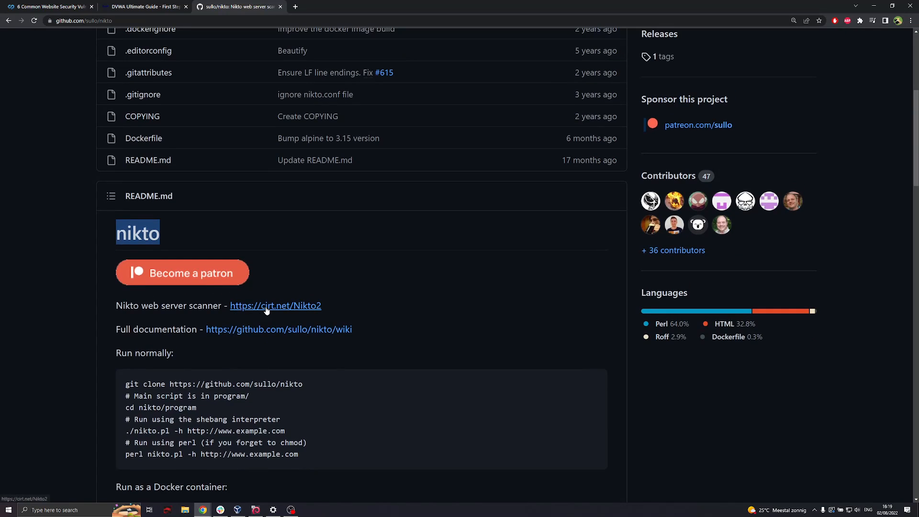
pyautogui.moveTo(229, 315)
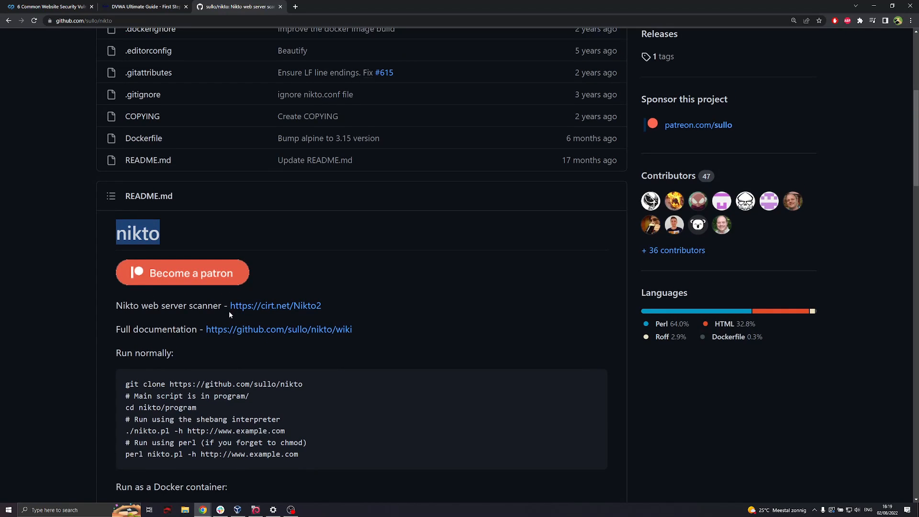
pyautogui.scroll(-3)
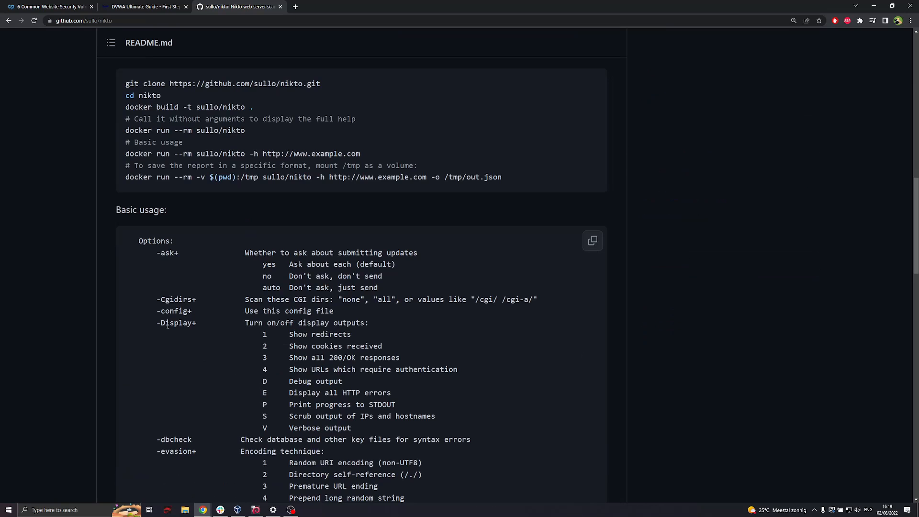
pyautogui.scroll(-3)
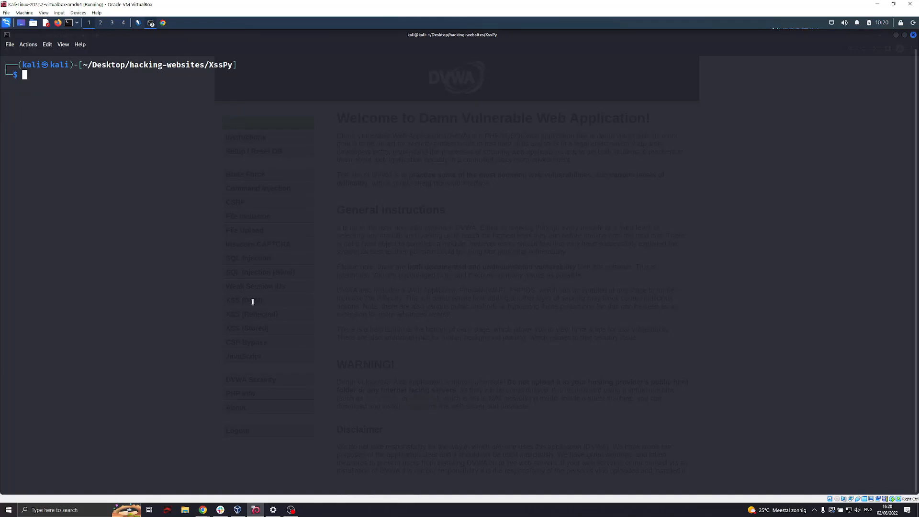
pyautogui.write('nikto -host http://127.0.0.1:42001/')
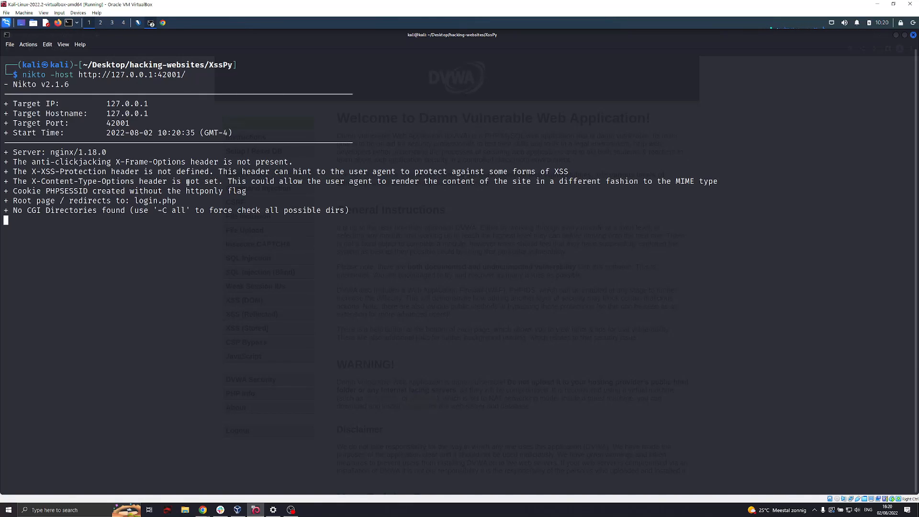
pyautogui.doubleClick(85, 151)
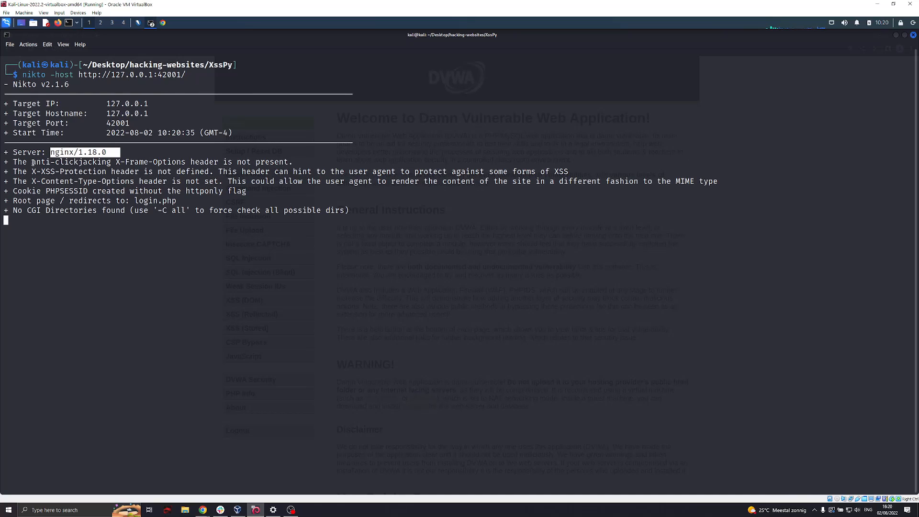
pyautogui.doubleClick(61, 161)
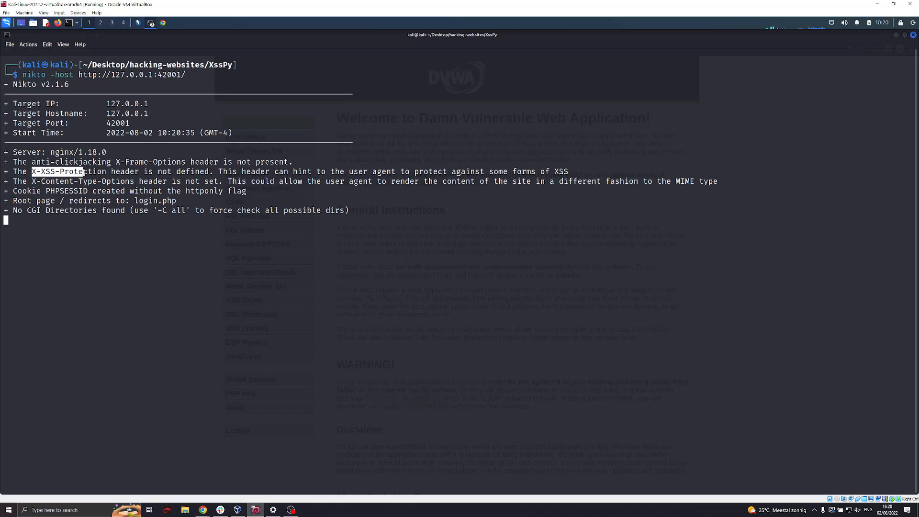
pyautogui.doubleClick(66, 172)
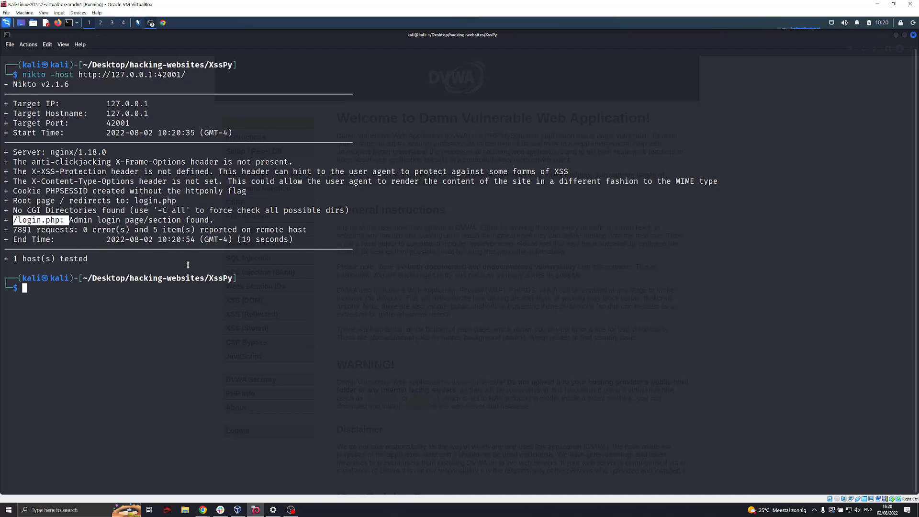
# Run nikto -dbcheck against 127.0.0.1:42001, show nikto -h, then rerun the dbcheck.
pyautogui.write('nikto -host http://127.0.0.1:42001/ -')
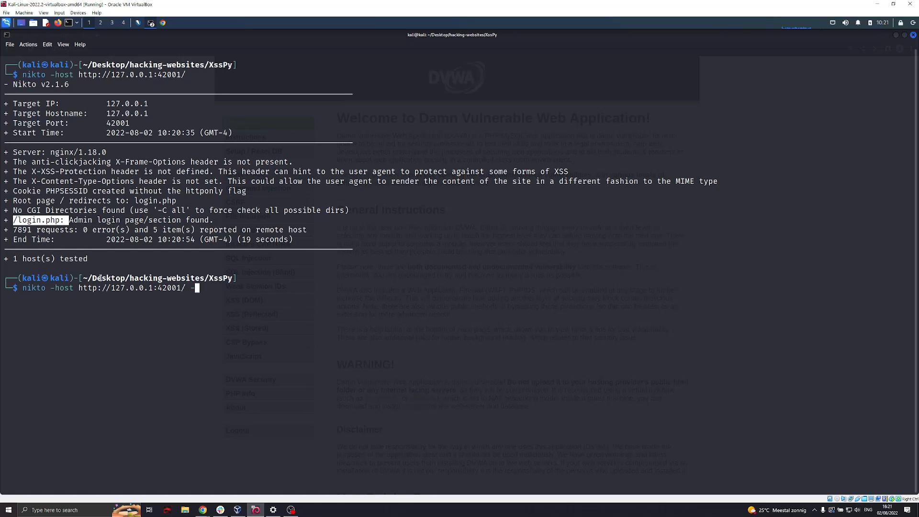
pyautogui.write('-dbcheck')
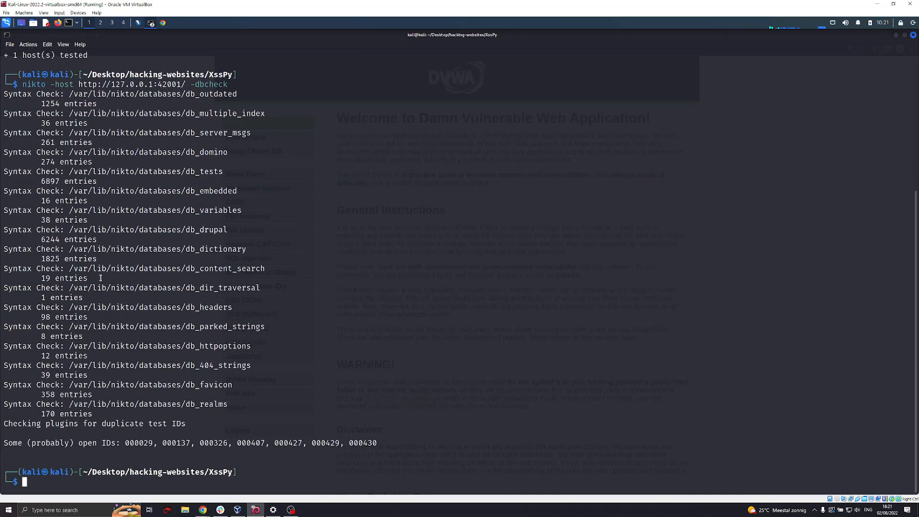
pyautogui.moveTo(308, 403)
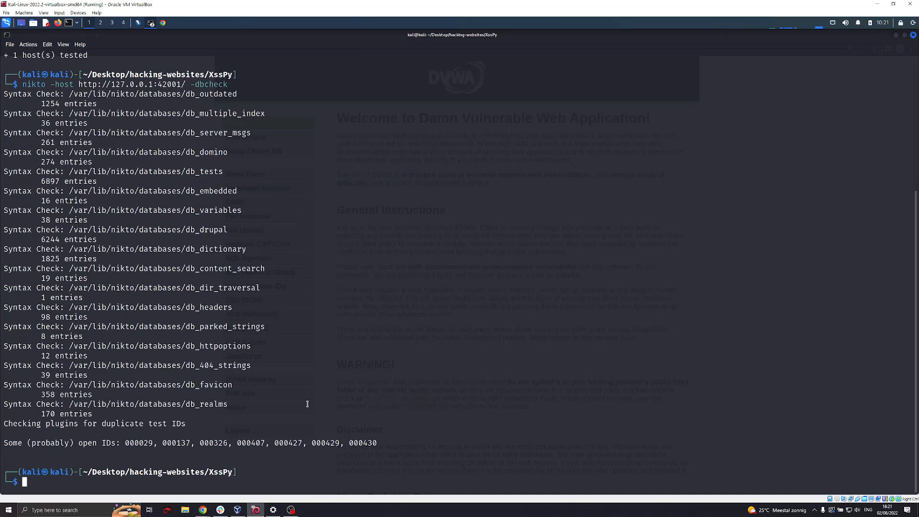
pyautogui.write('nikto -h')
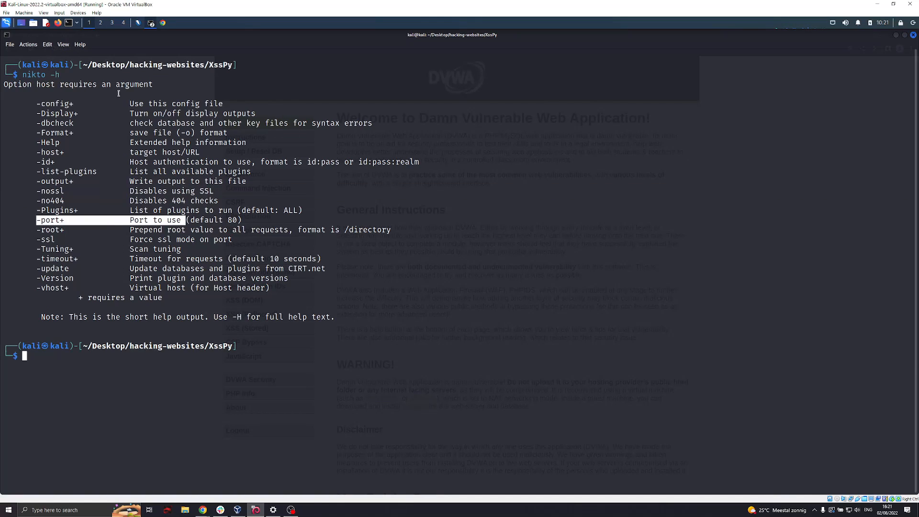
pyautogui.write('nikto -host http://127.0.0.1:42001/ -dbcheck')
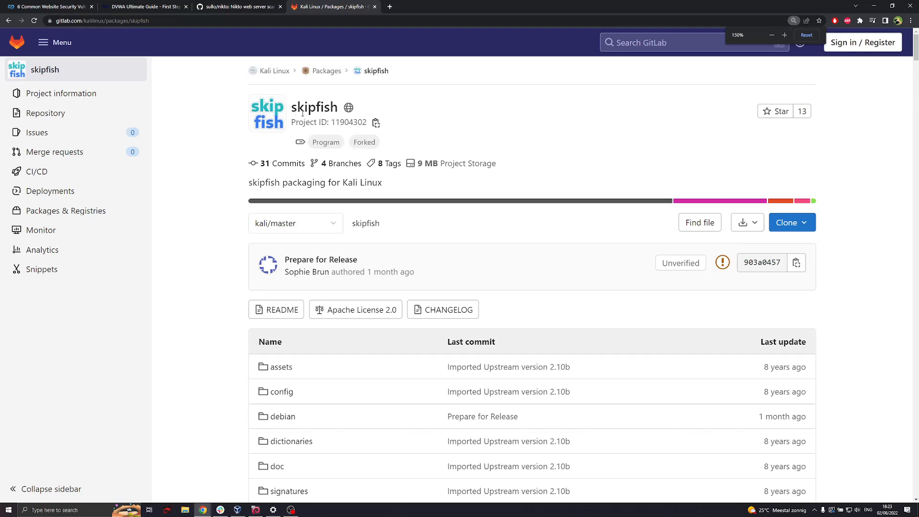
# Read and highlight the 'What is skipfish?' description in the GitLab README.
pyautogui.click(282, 310)
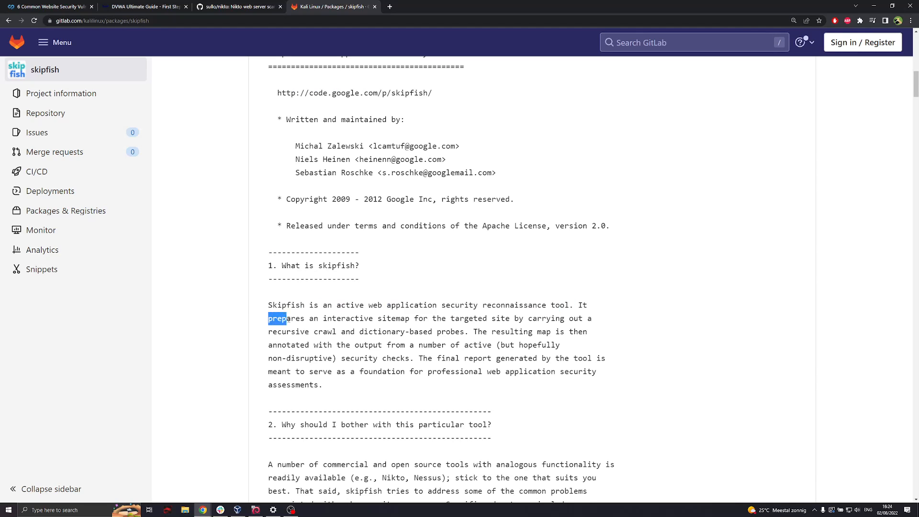
pyautogui.moveTo(284, 318); pyautogui.dragTo(506, 318)
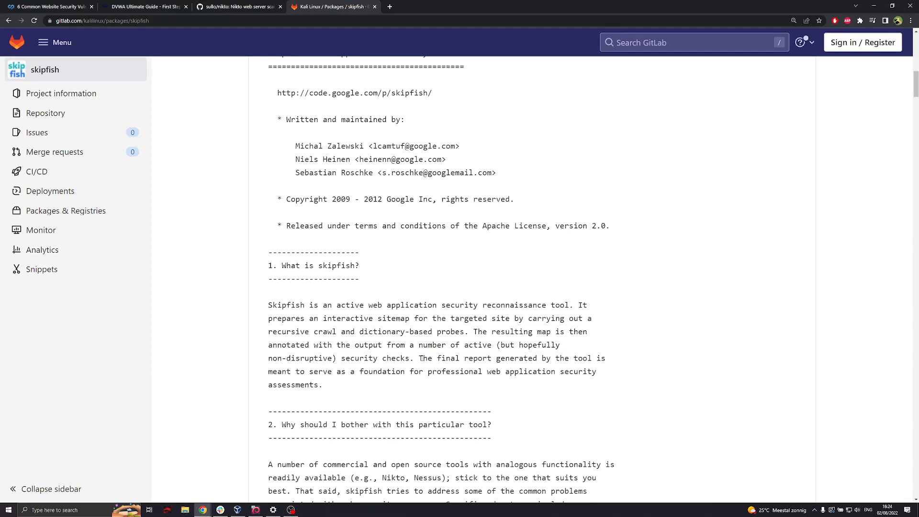
pyautogui.moveTo(416, 358); pyautogui.dragTo(322, 384)
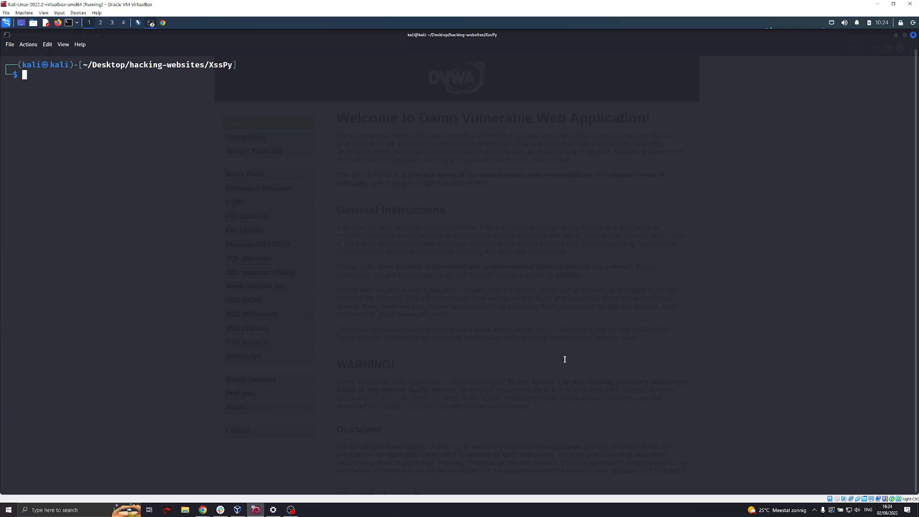
# Run skipfish, then scroll its help and highlight the authentication credentials option.
pyautogui.write('skipt')
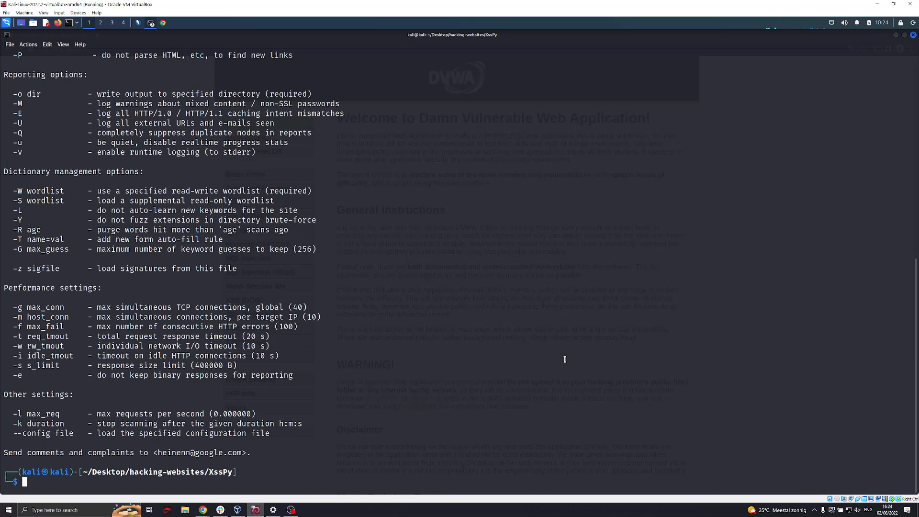
pyautogui.moveTo(310, 423)
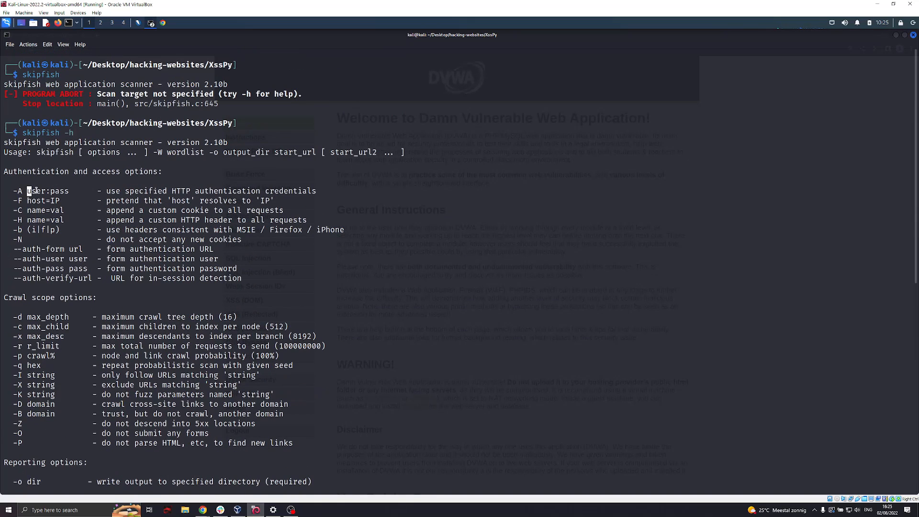
pyautogui.doubleClick(47, 191)
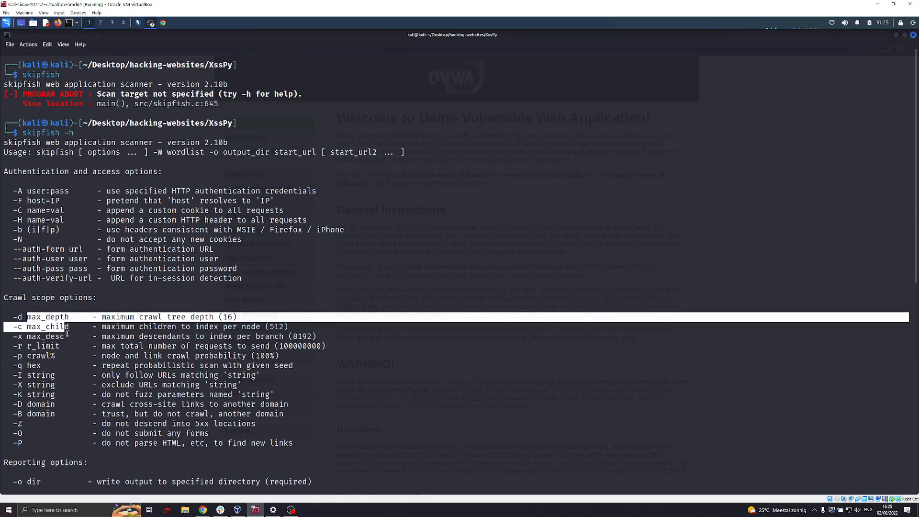
pyautogui.scroll(-3)
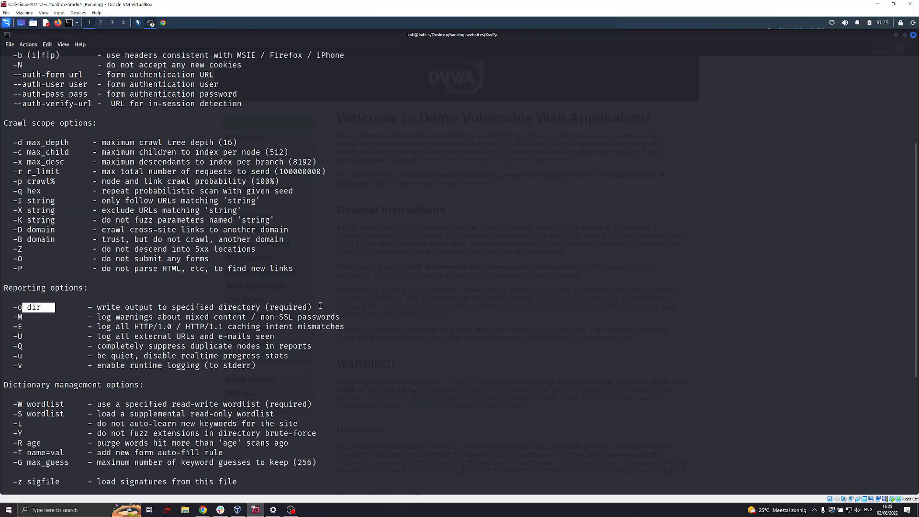
pyautogui.scroll(-3)
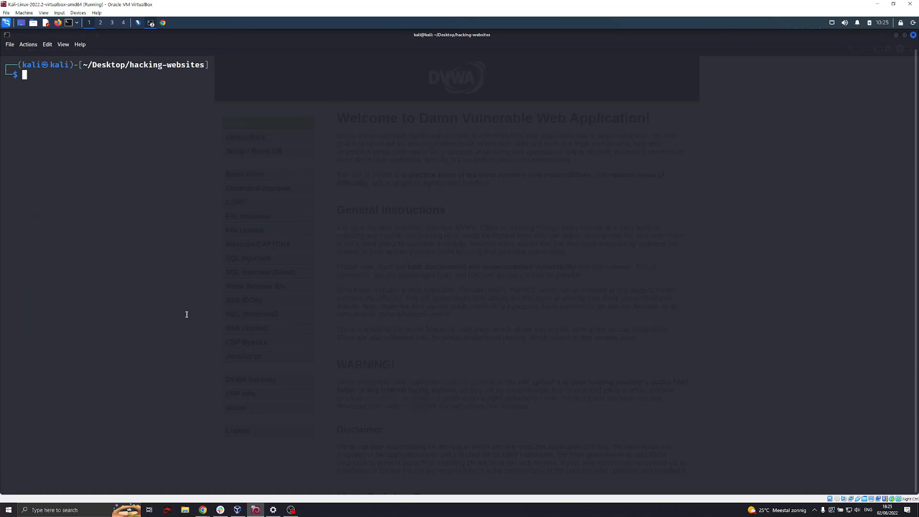
# Run skipfish -o skip on the DVWA target and select the saved skip/index.html path.
pyautogui.write('skipfish -h')
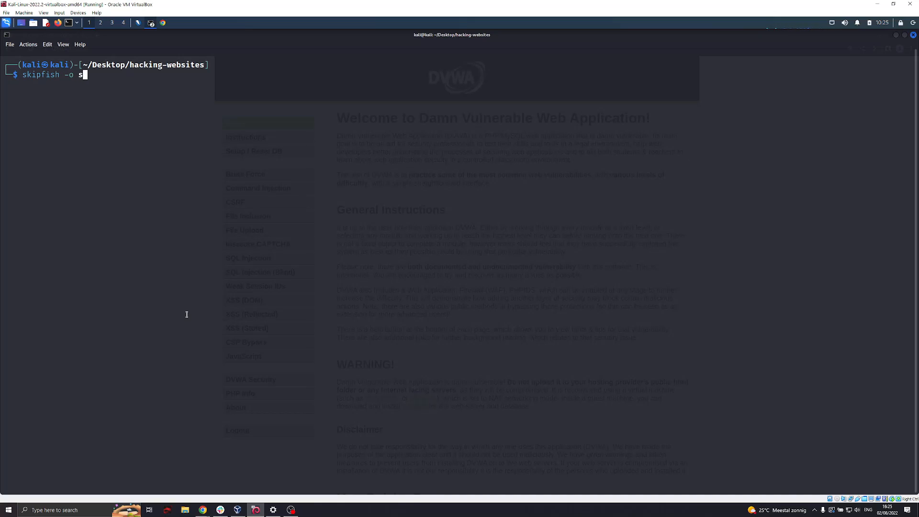
pyautogui.write('kip')
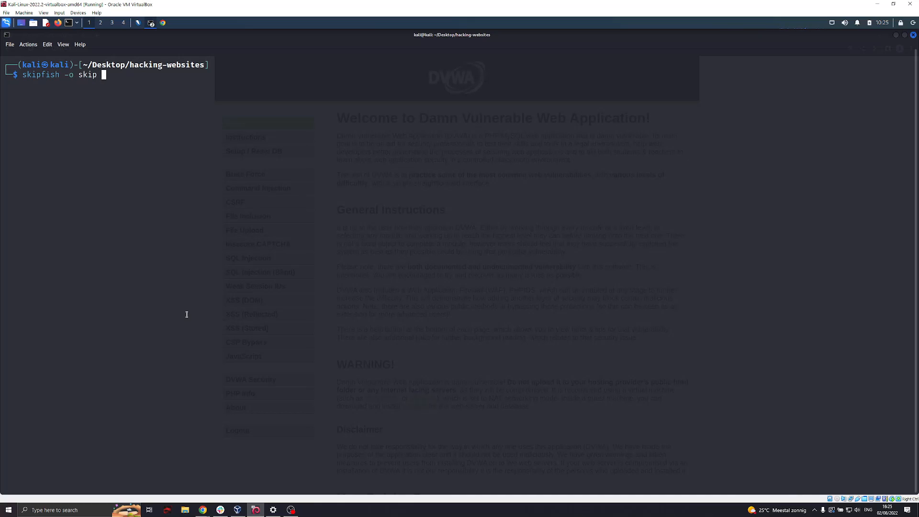
pyautogui.moveTo(164, 83)
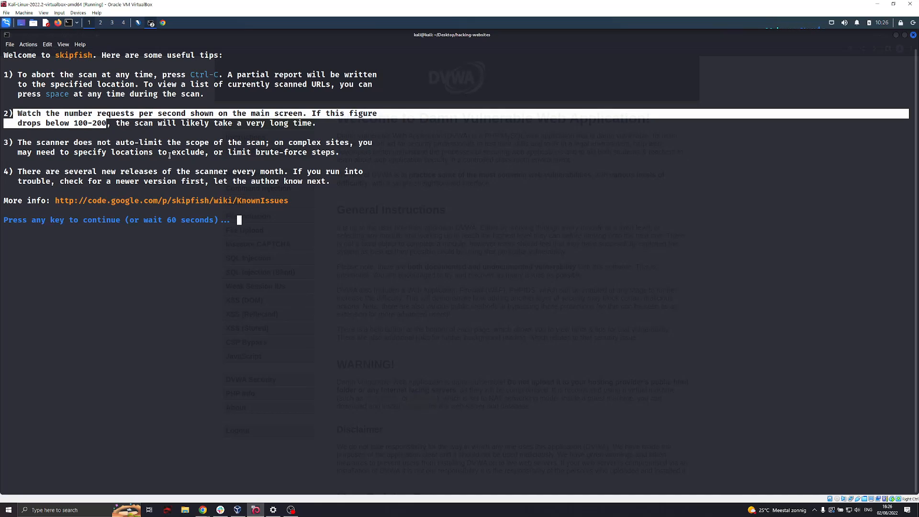
pyautogui.moveTo(275, 252)
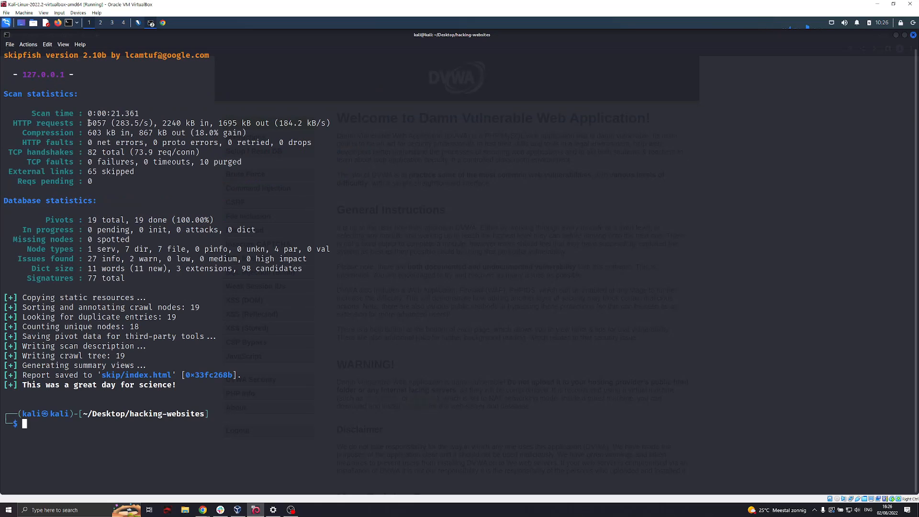
pyautogui.doubleClick(95, 124)
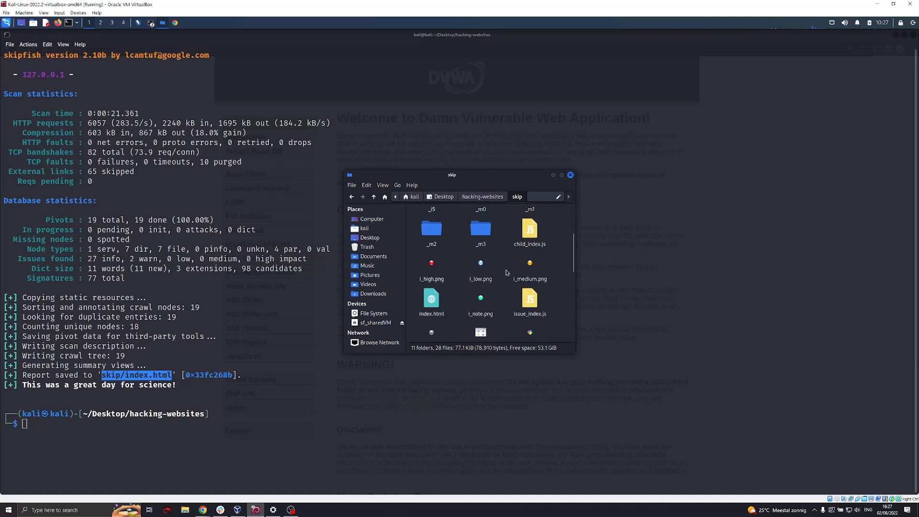
pyautogui.moveTo(457, 263)
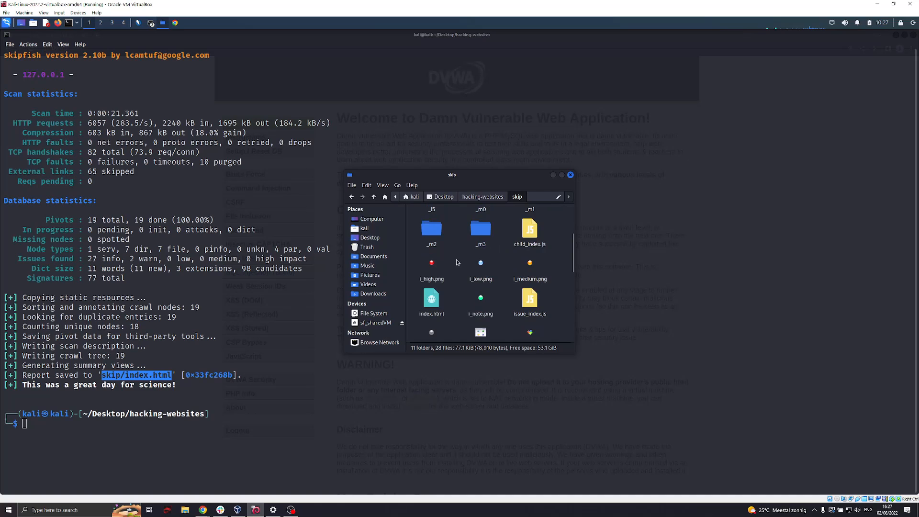
# Scroll the skip folder in the file manager to find index.html.
pyautogui.scroll(-3)
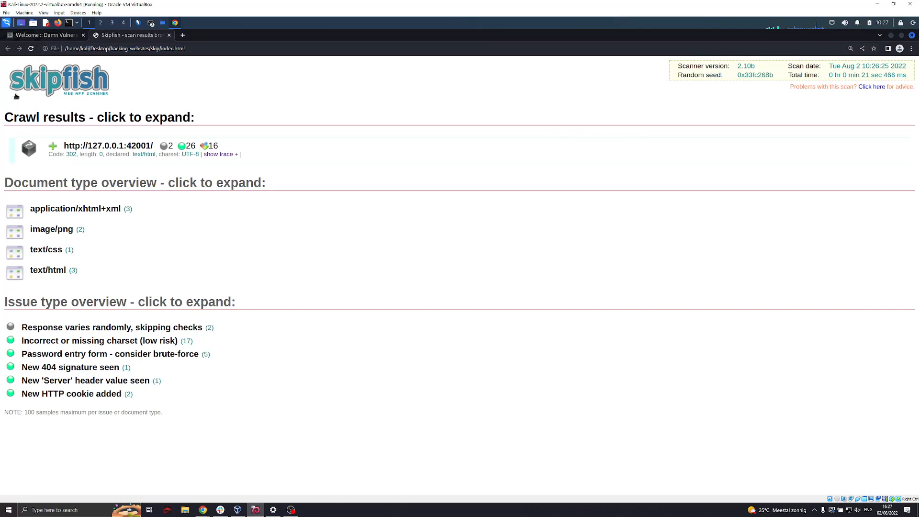
# Expand the image/png, text/css and text/html document types in the Skipfish report.
pyautogui.press('ctrl+a')
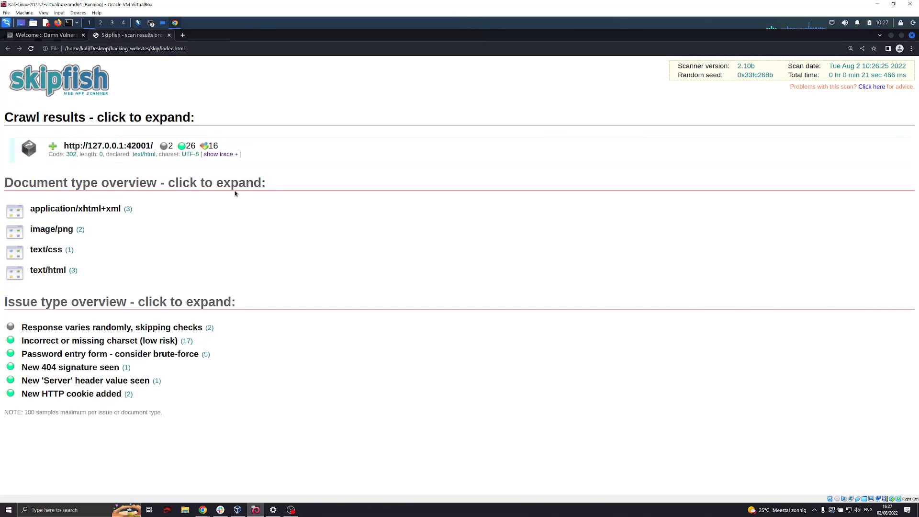
pyautogui.click(51, 229)
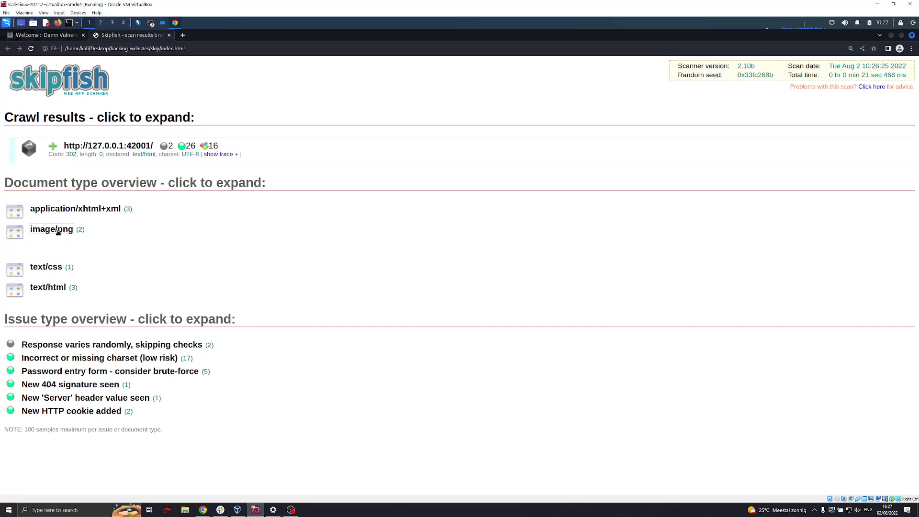
pyautogui.click(51, 229)
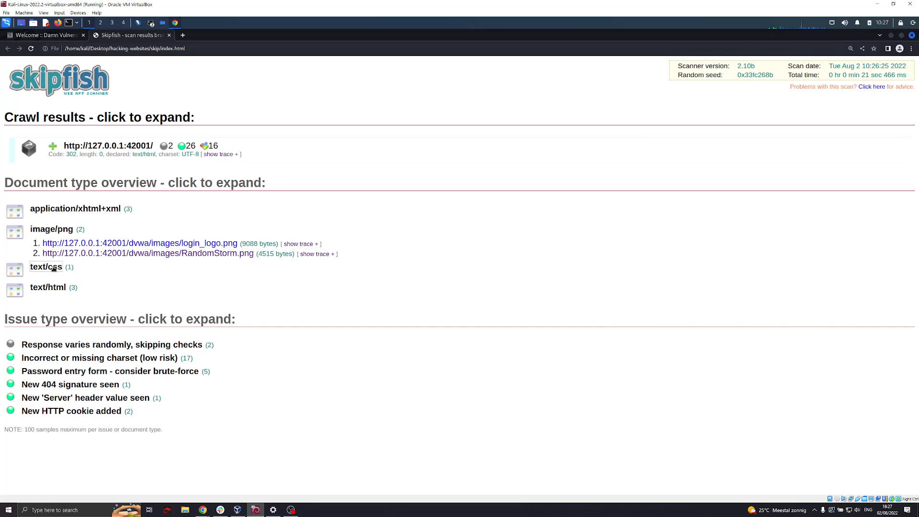
pyautogui.click(46, 267)
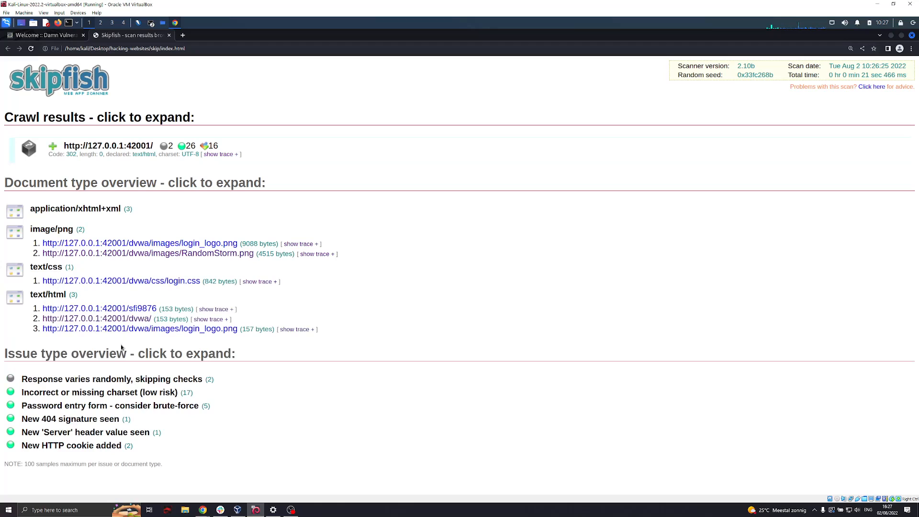
pyautogui.moveTo(86, 387)
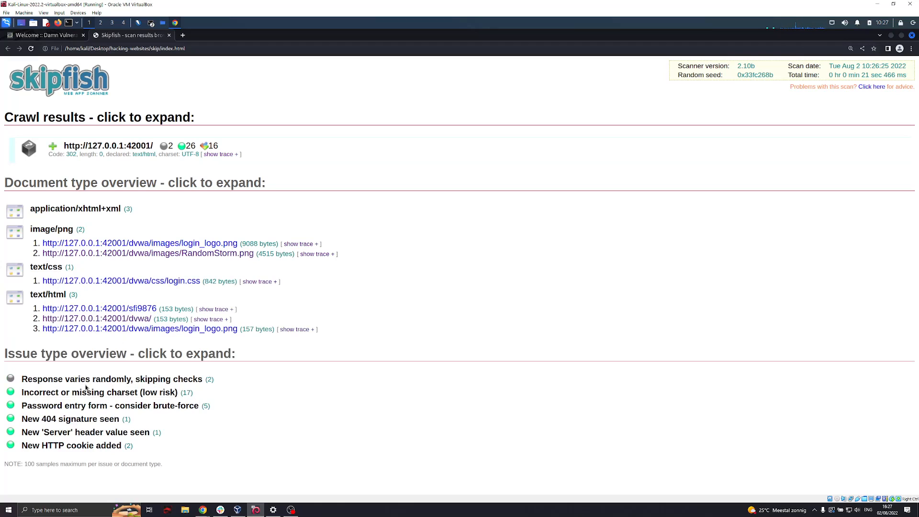
# Expand the random response, missing charset and password form issues, then scroll through them.
pyautogui.click(112, 379)
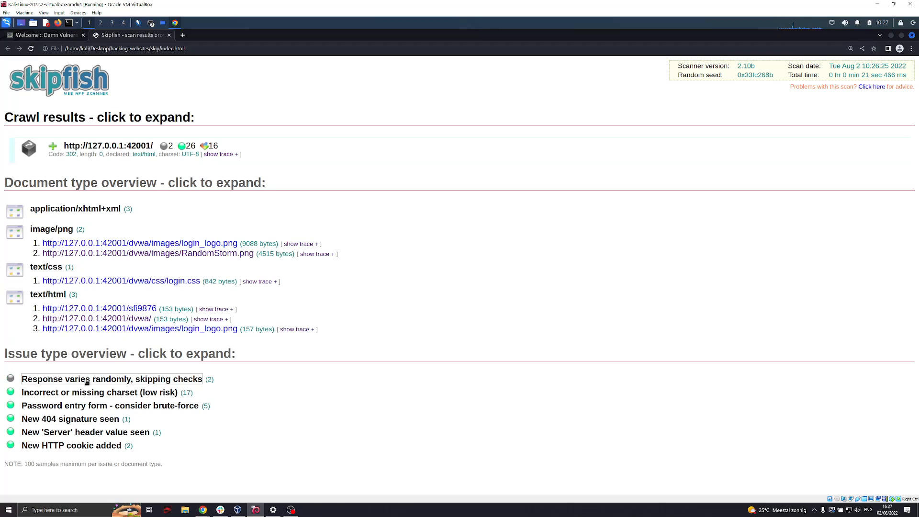
pyautogui.click(112, 379)
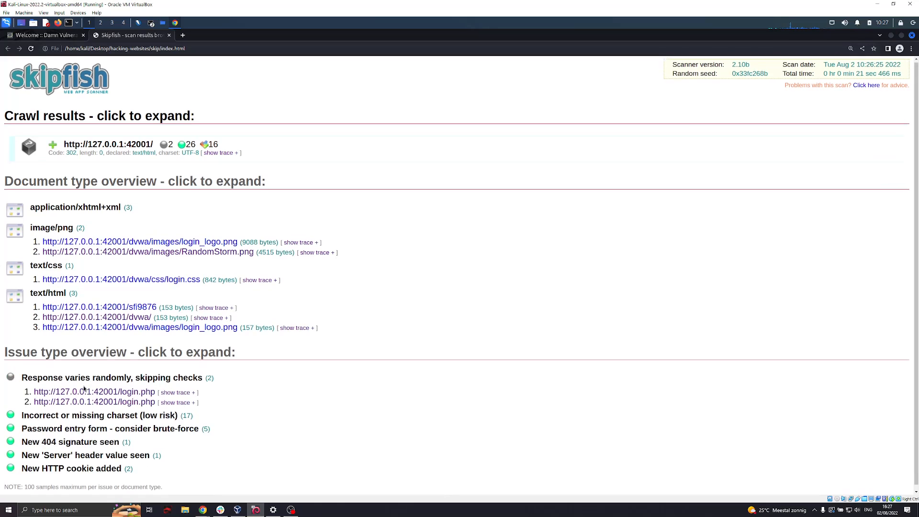
pyautogui.click(101, 415)
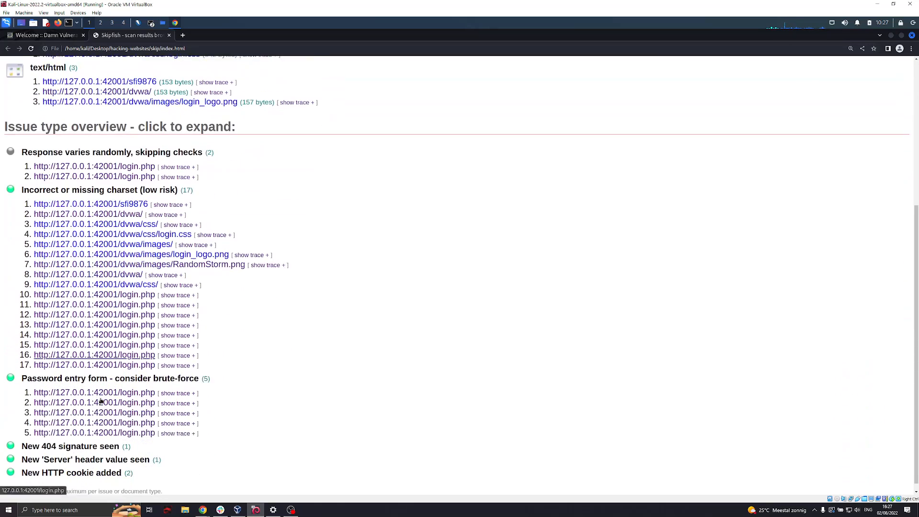
pyautogui.scroll(-3)
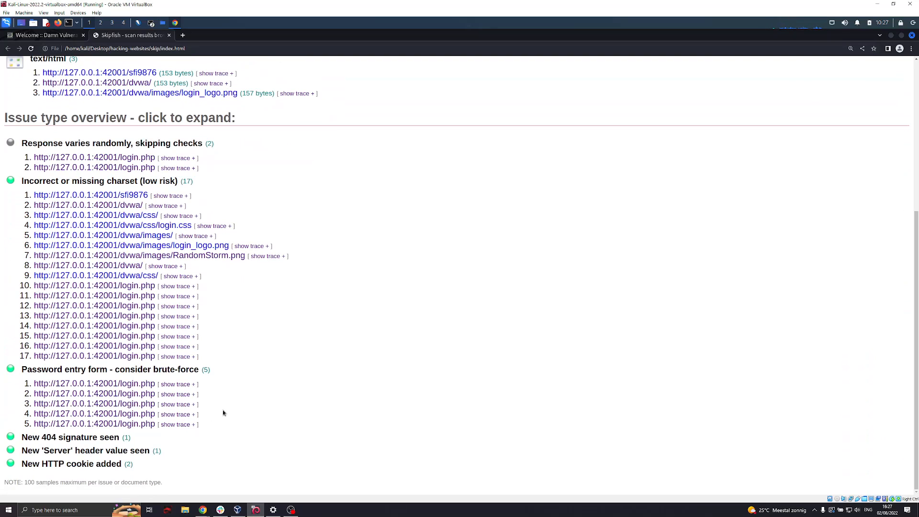
pyautogui.scroll(3)
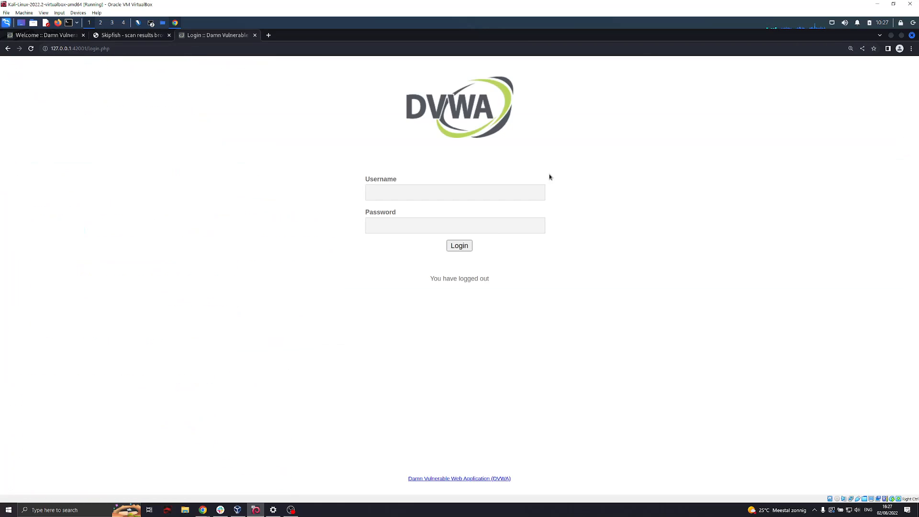
pyautogui.moveTo(537, 231)
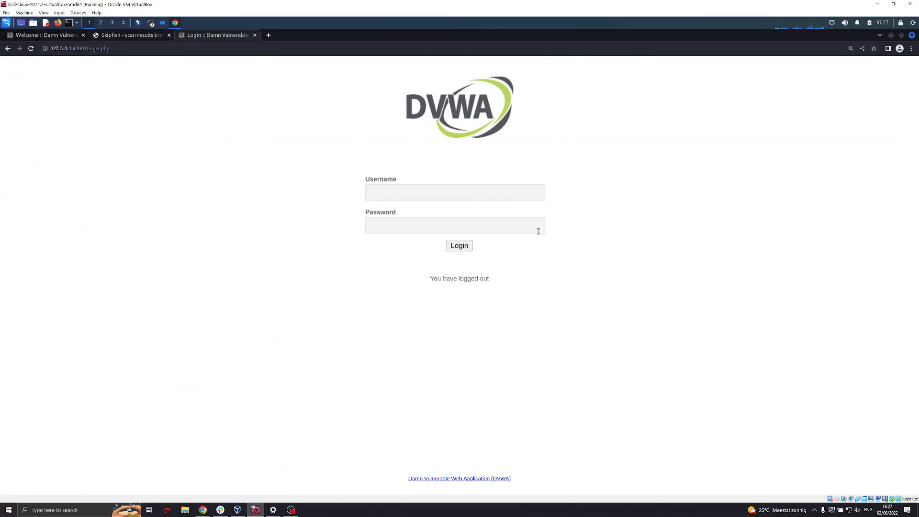
# Go back to the Skipfish report tab and scroll down through it.
pyautogui.click(454, 193)
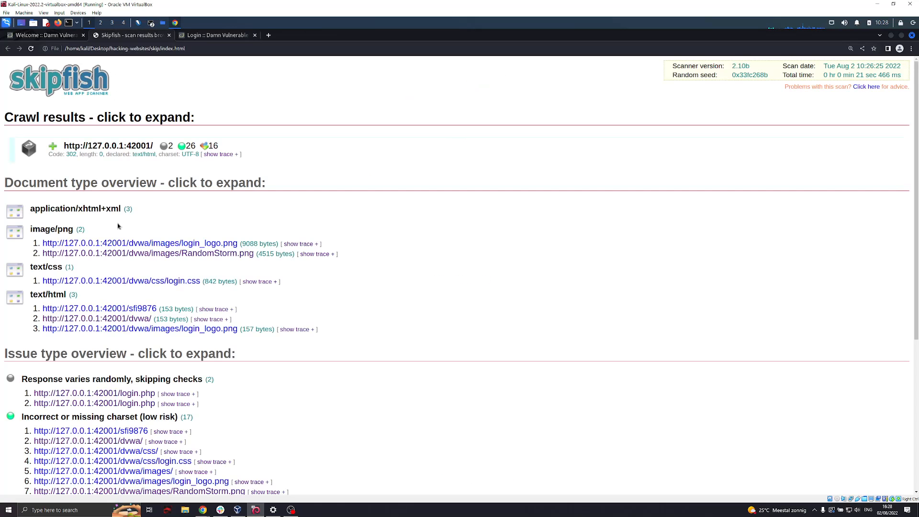
pyautogui.scroll(-3)
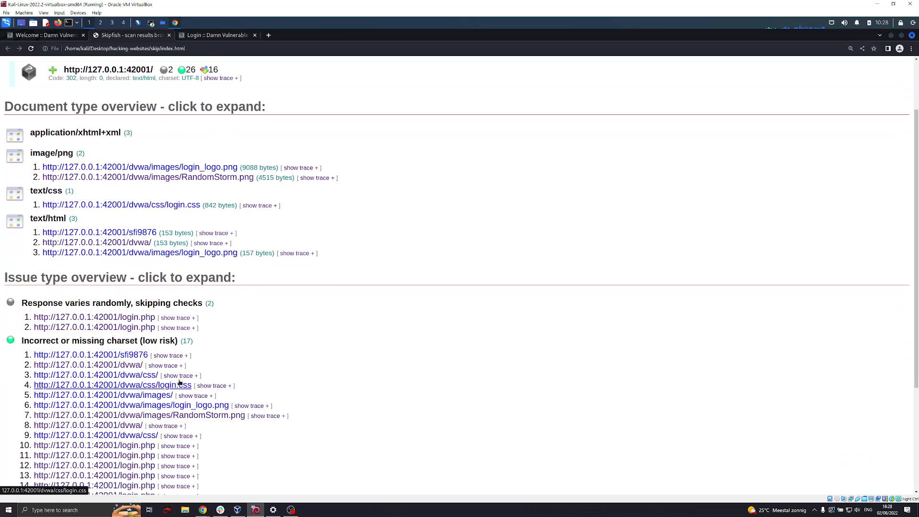
pyautogui.scroll(-3)
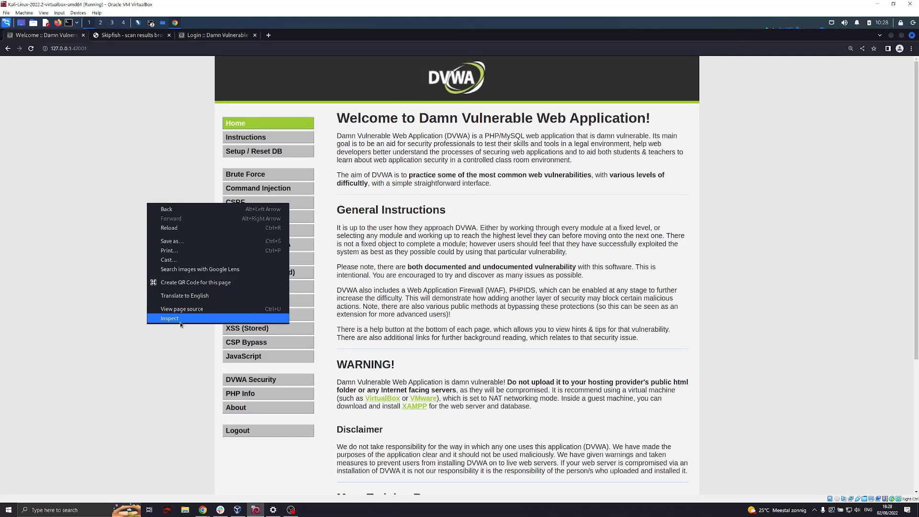
# Inspect DVWA in DevTools and select the PHPSESSID cookie under Application storage.
pyautogui.click(169, 319)
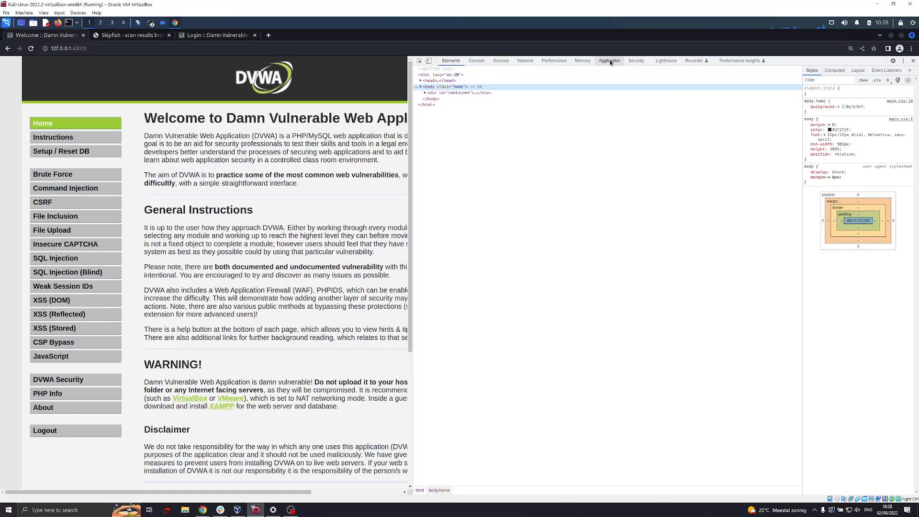
pyautogui.click(608, 61)
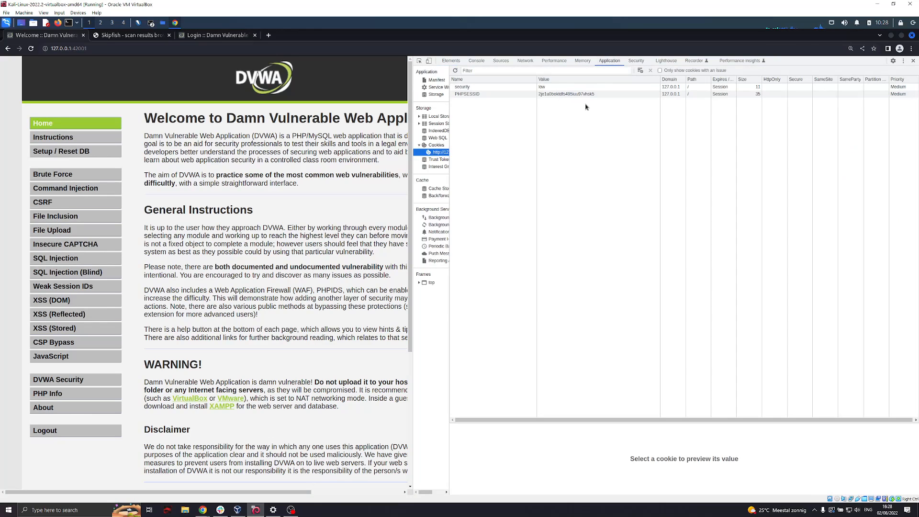
pyautogui.click(467, 94)
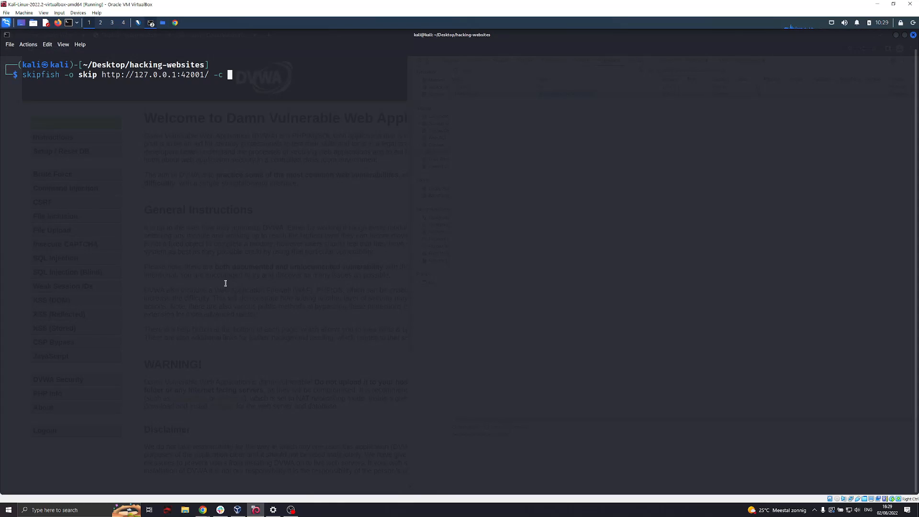
pyautogui.write('PHPSESSID=2je1u0boktdfs495iuu97vhsk5')
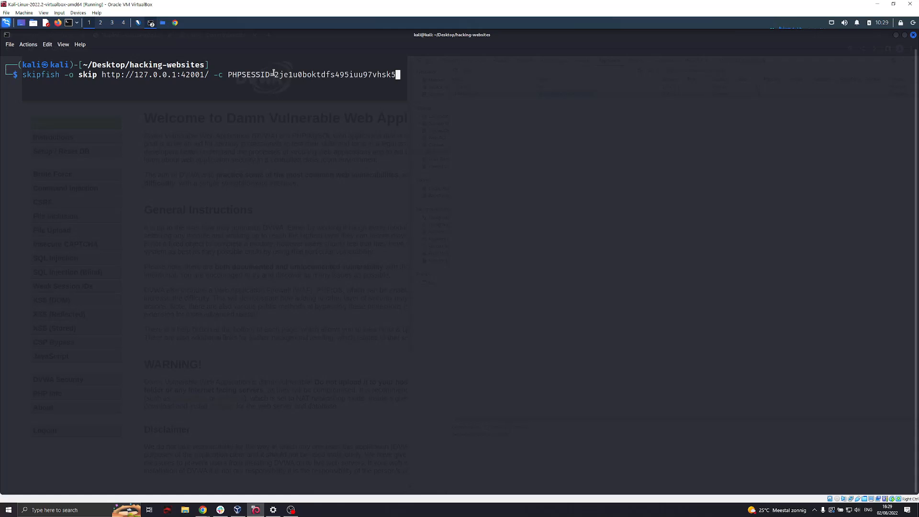
pyautogui.doubleClick(311, 75)
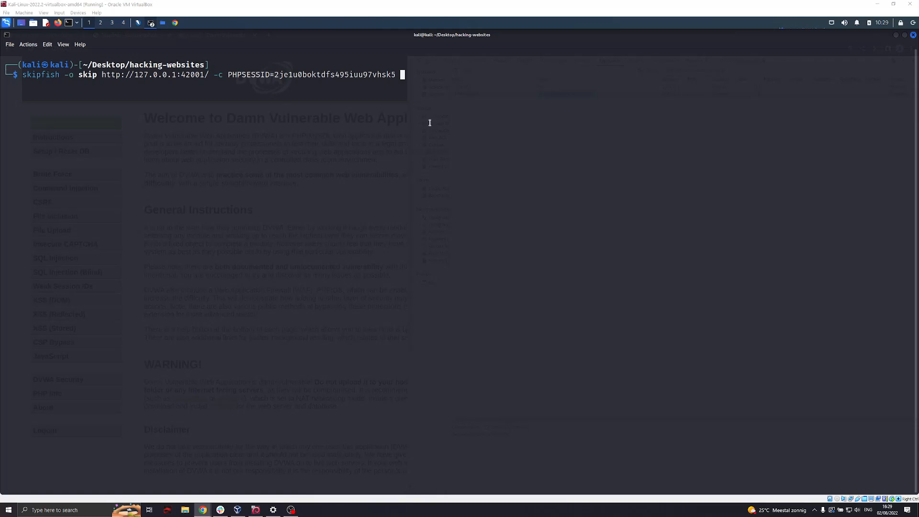
pyautogui.write('C security=low')
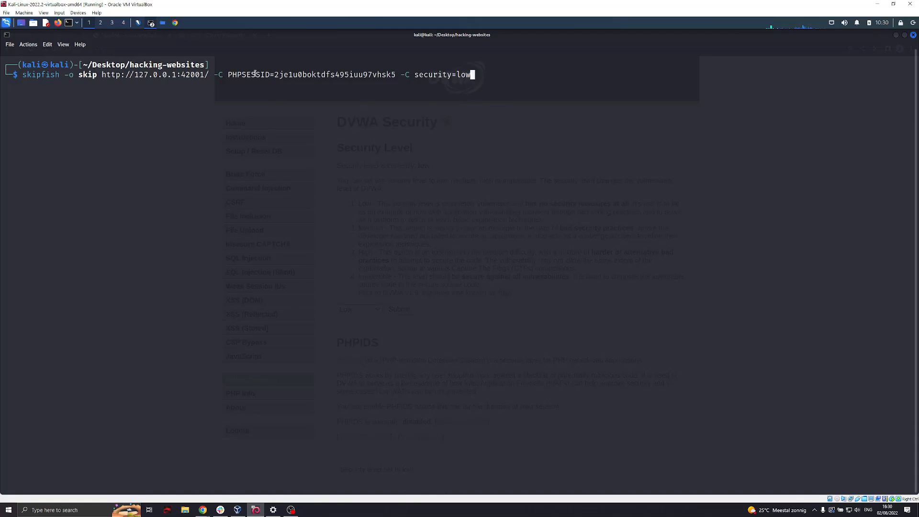
pyautogui.doubleClick(247, 74)
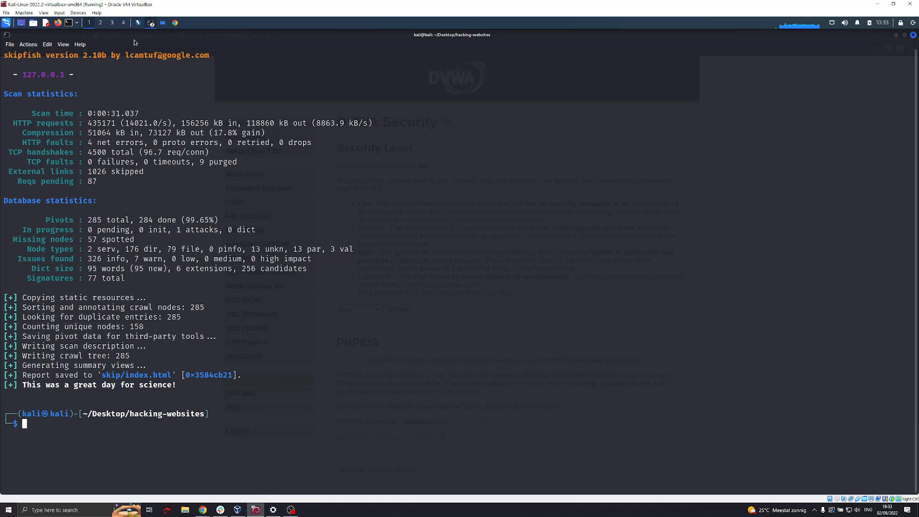
# Review the skip/index.html report, expanding the issue type lists including hidden files and server errors.
pyautogui.click(129, 35)
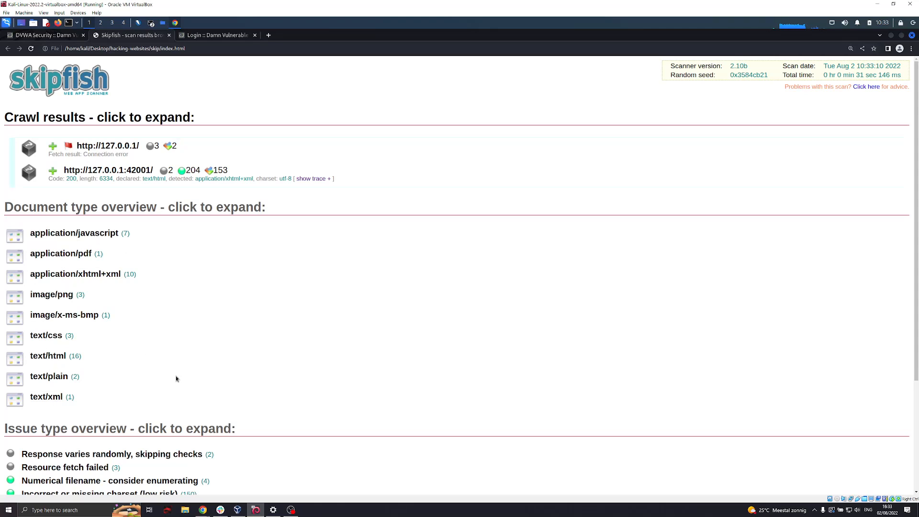
pyautogui.moveTo(236, 367)
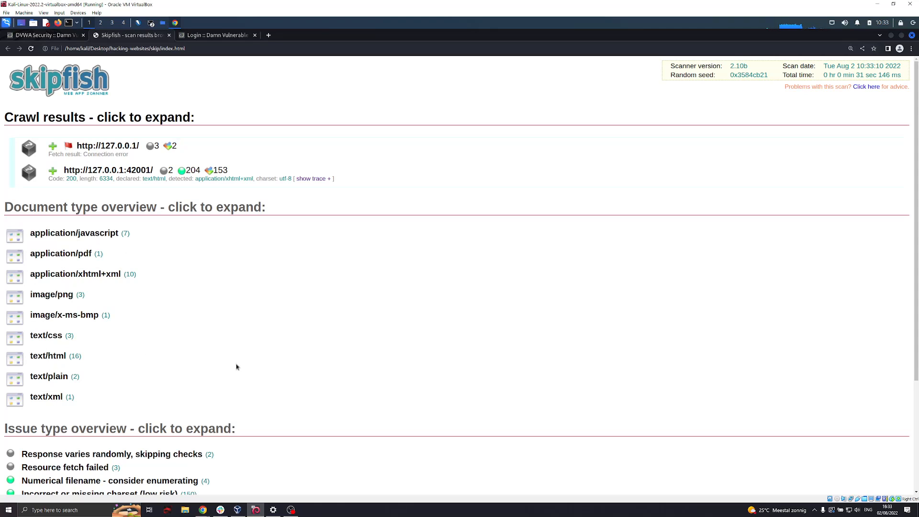
pyautogui.moveTo(11, 206); pyautogui.dragTo(152, 207)
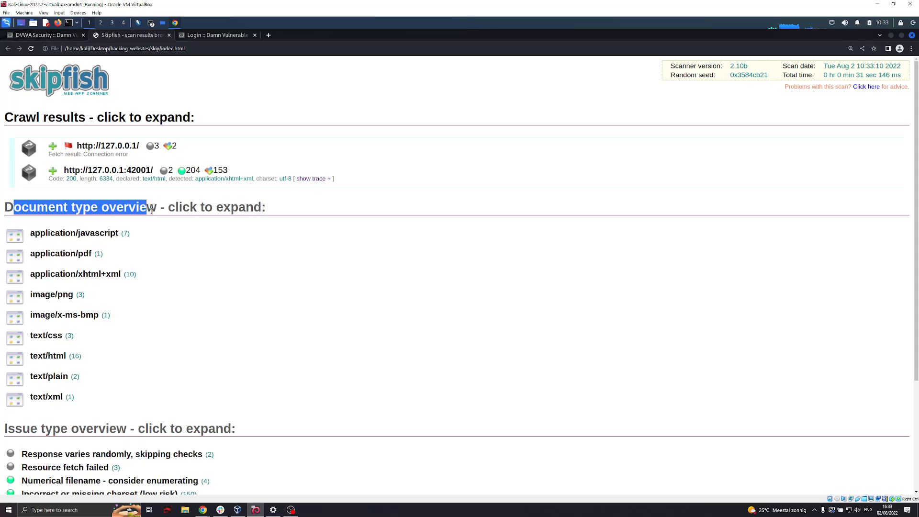
pyautogui.scroll(-3)
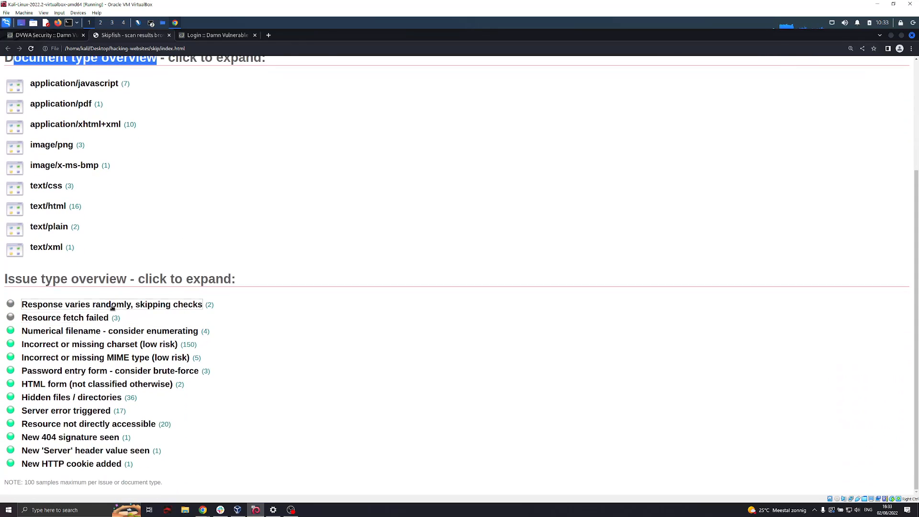
pyautogui.click(106, 331)
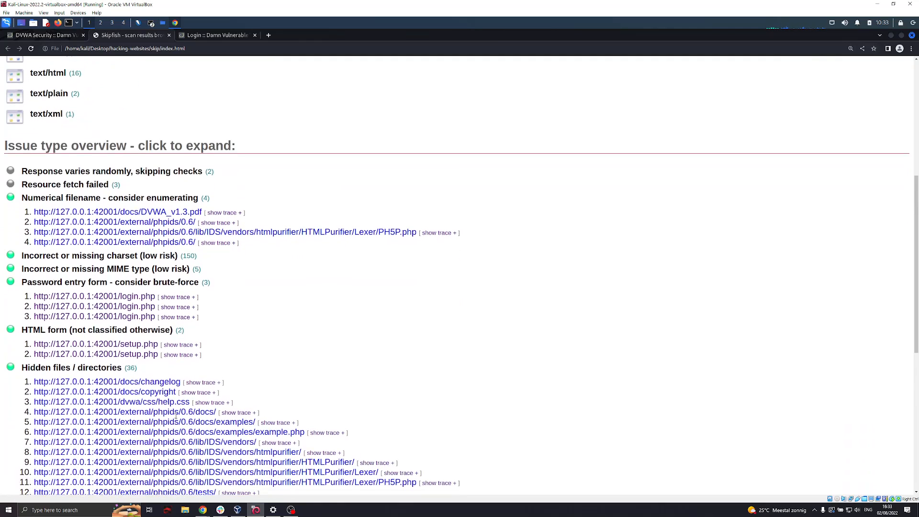
pyautogui.scroll(-3)
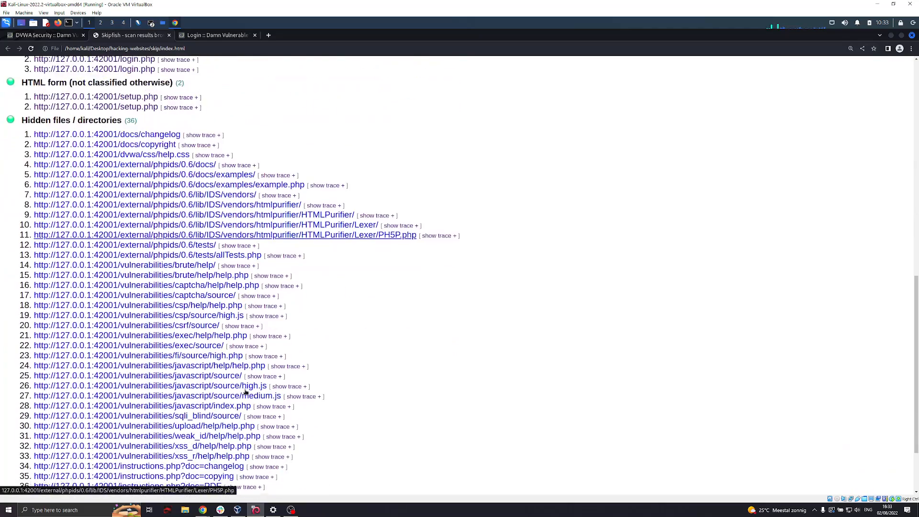
pyautogui.scroll(-3)
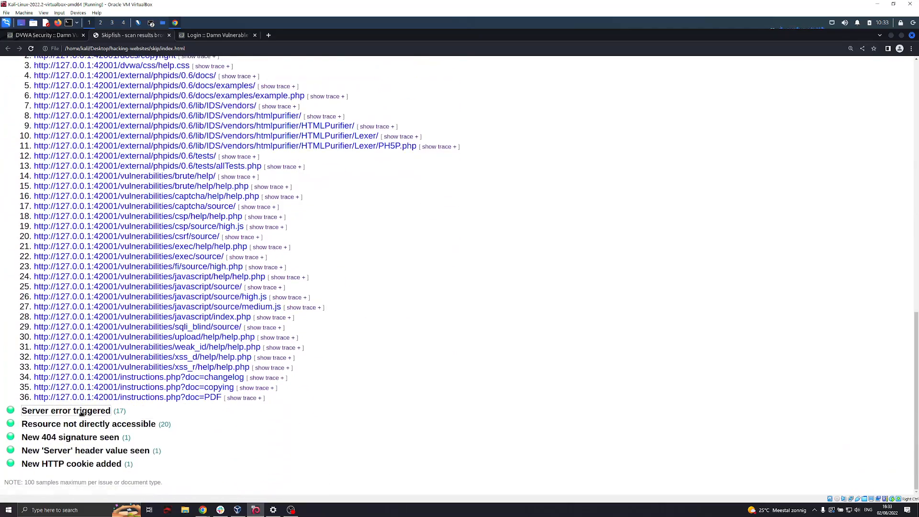
pyautogui.click(65, 411)
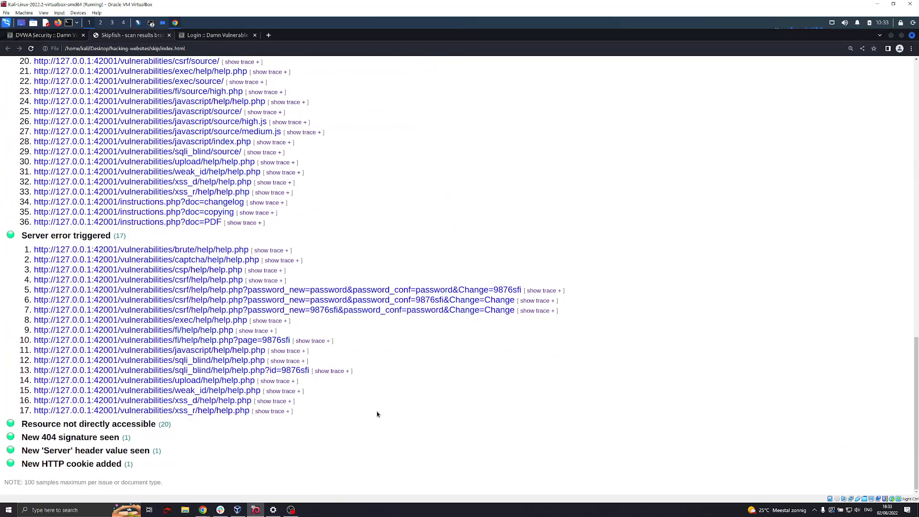
pyautogui.moveTo(150, 437)
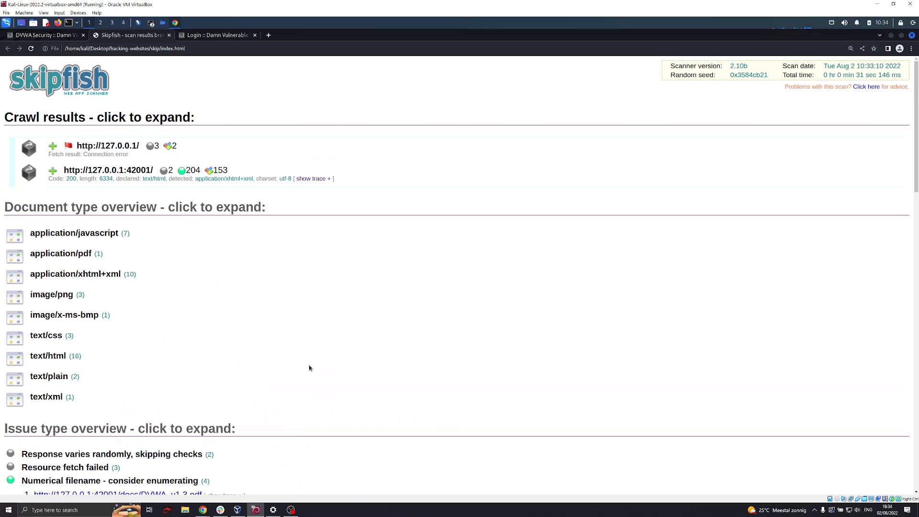
pyautogui.scroll(-3)
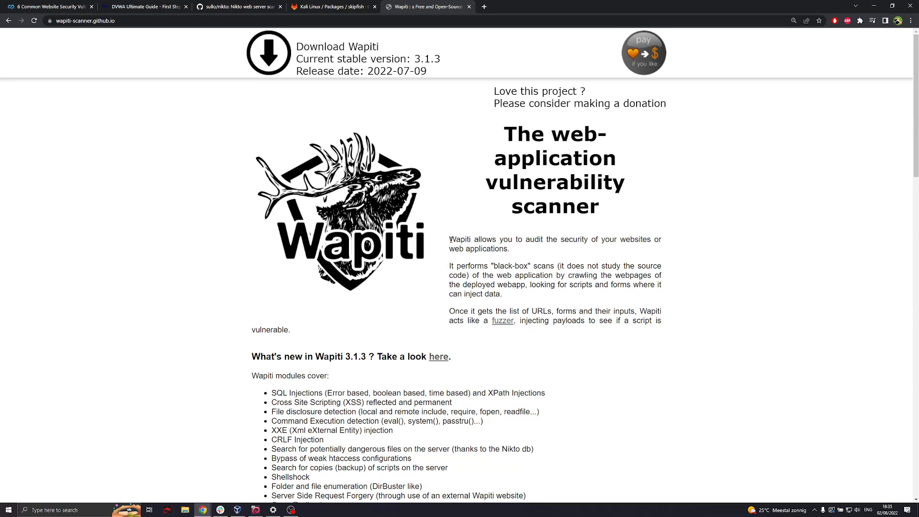
# Read Wapiti's website description of the scanner and its list of vulnerability modules.
pyautogui.moveTo(450, 239); pyautogui.dragTo(509, 249)
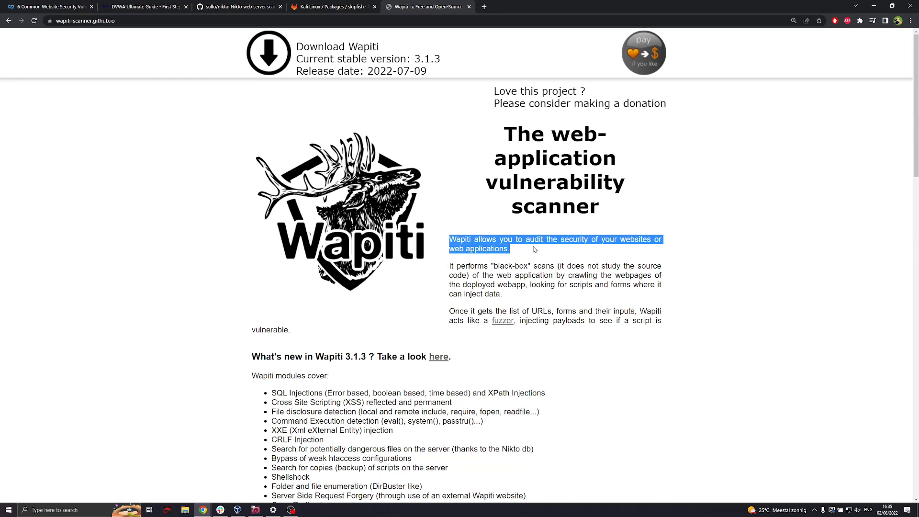
pyautogui.moveTo(476, 280)
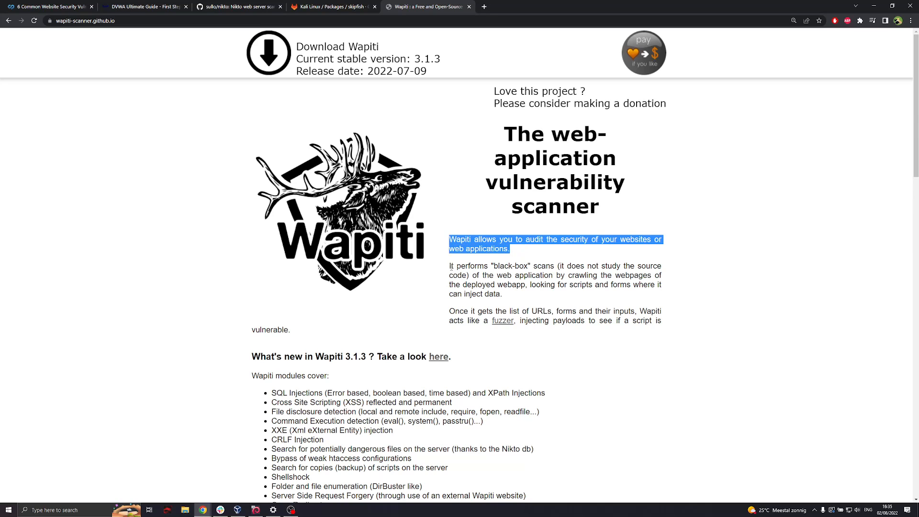
pyautogui.scroll(-3)
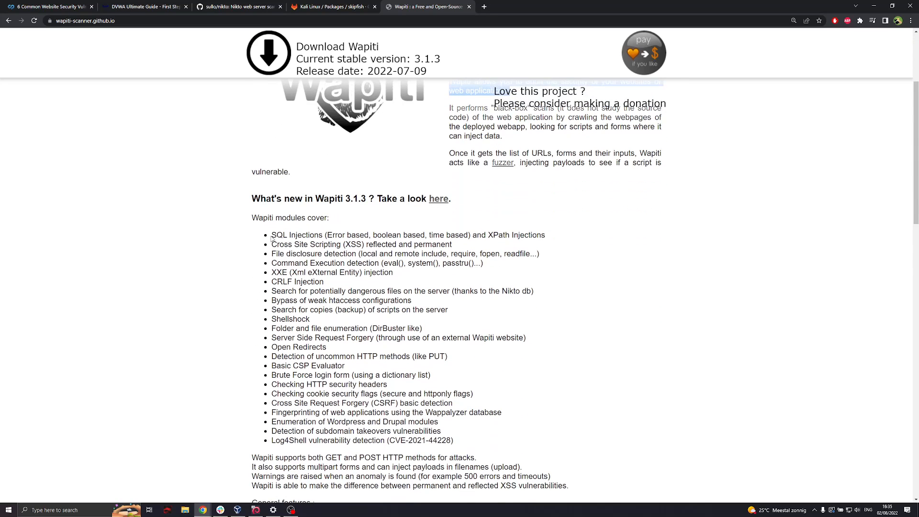
pyautogui.doubleClick(305, 245)
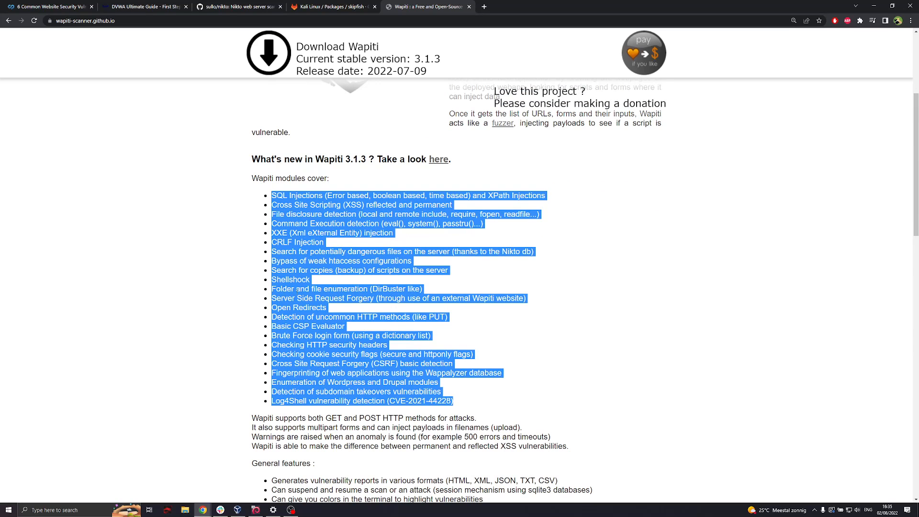
pyautogui.scroll(-3)
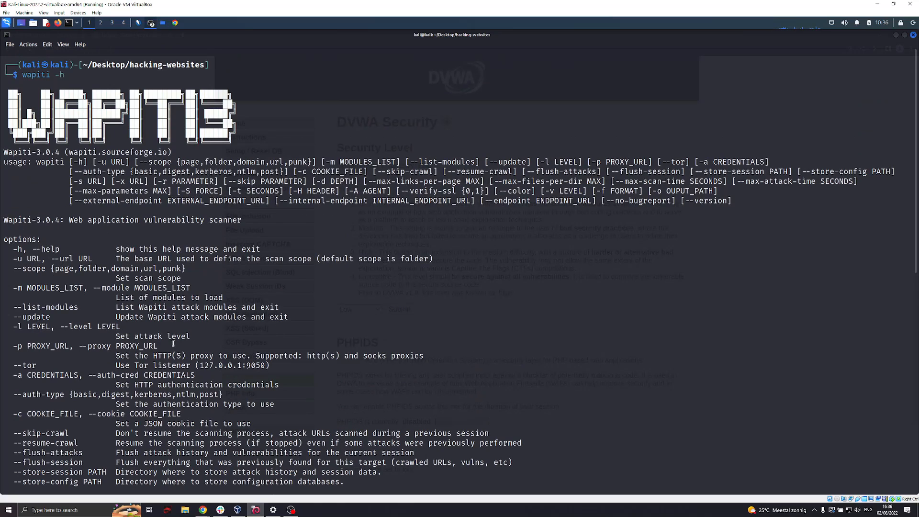
# Browse the wapiti --list-modules output, picking out the brute_login_form and file modules.
pyautogui.scroll(-3)
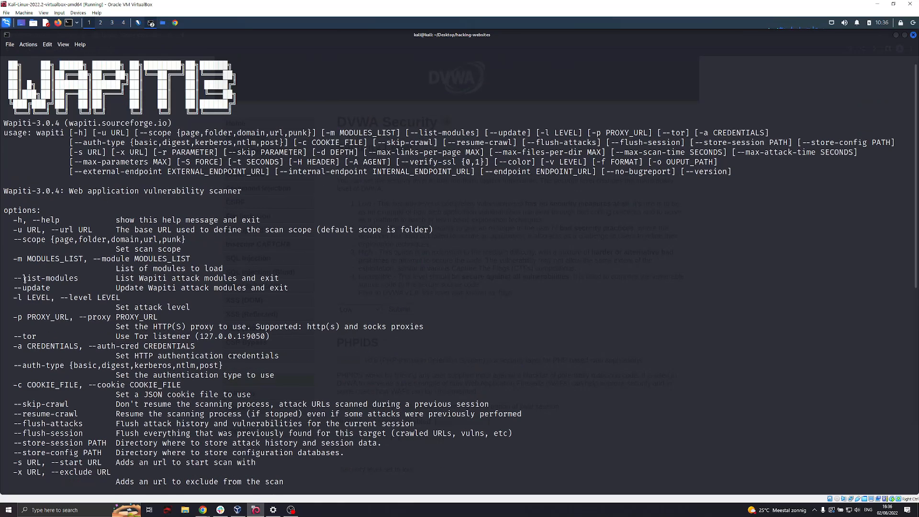
pyautogui.doubleClick(45, 278)
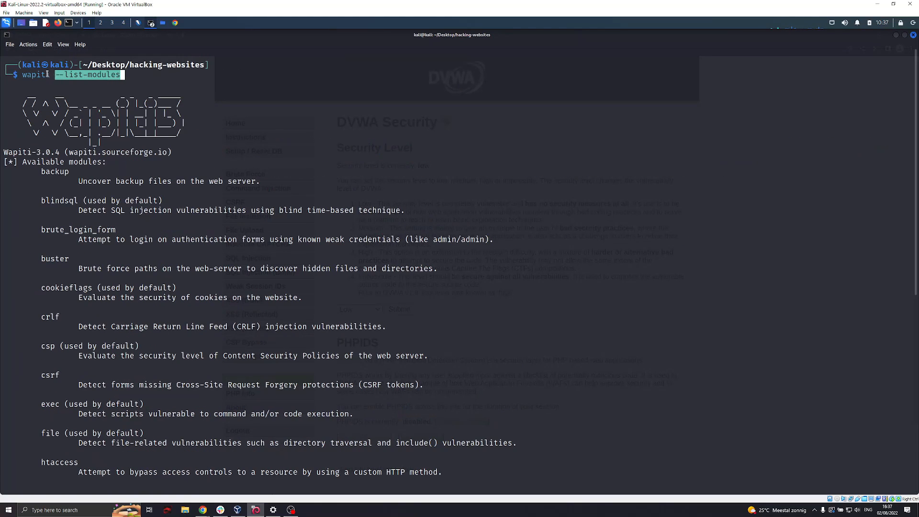
pyautogui.doubleClick(35, 75)
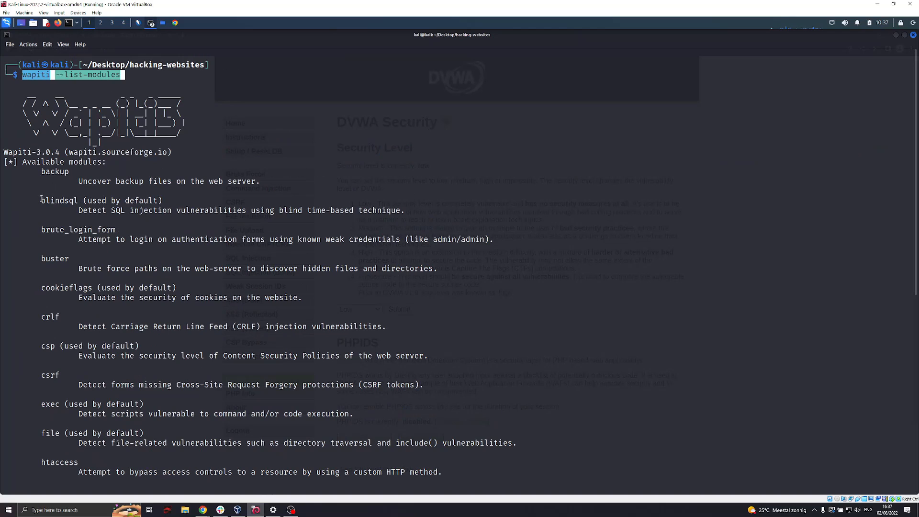
pyautogui.doubleClick(81, 230)
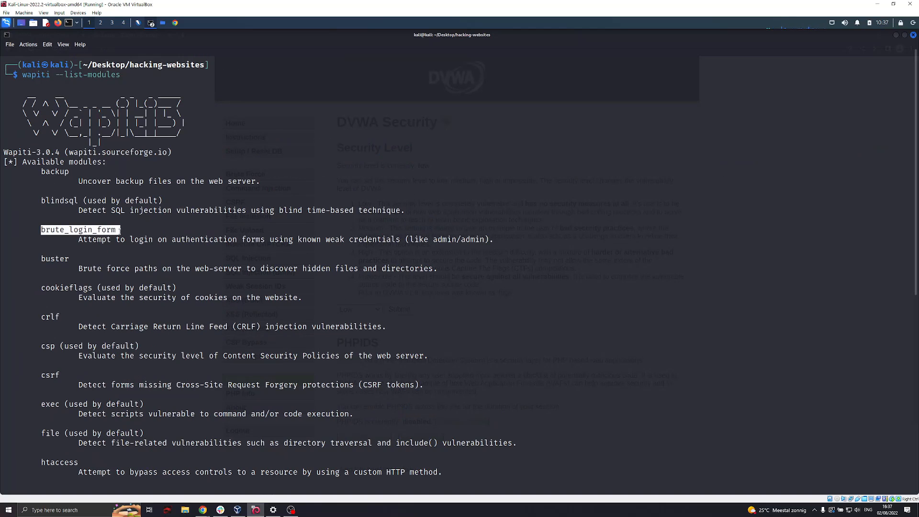
pyautogui.scroll(-3)
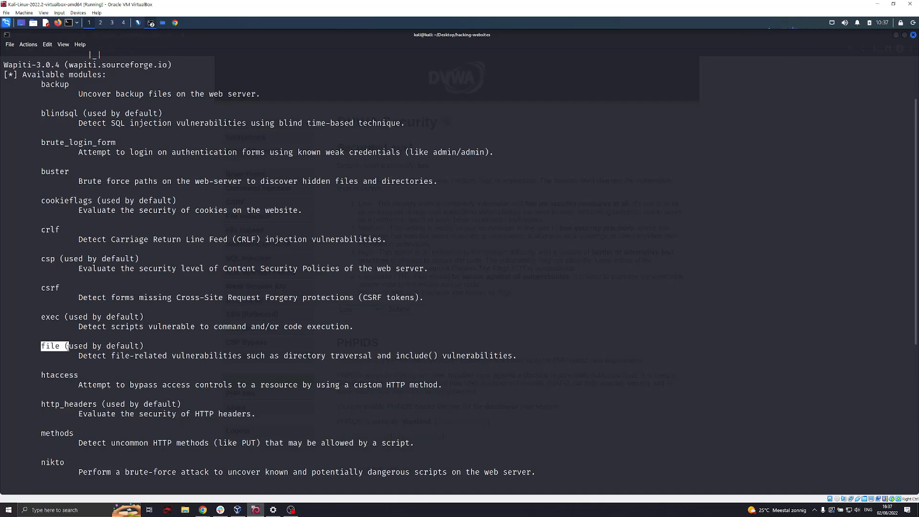
pyautogui.doubleClick(325, 355)
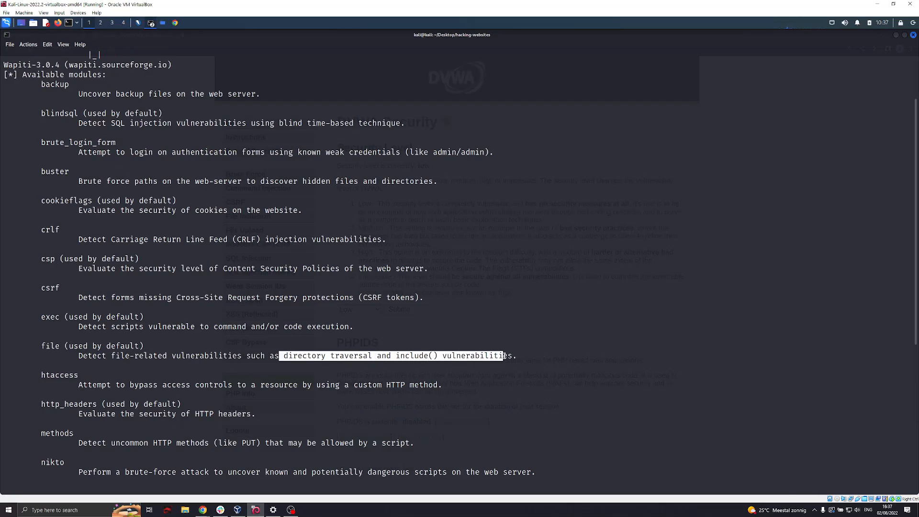
pyautogui.scroll(-3)
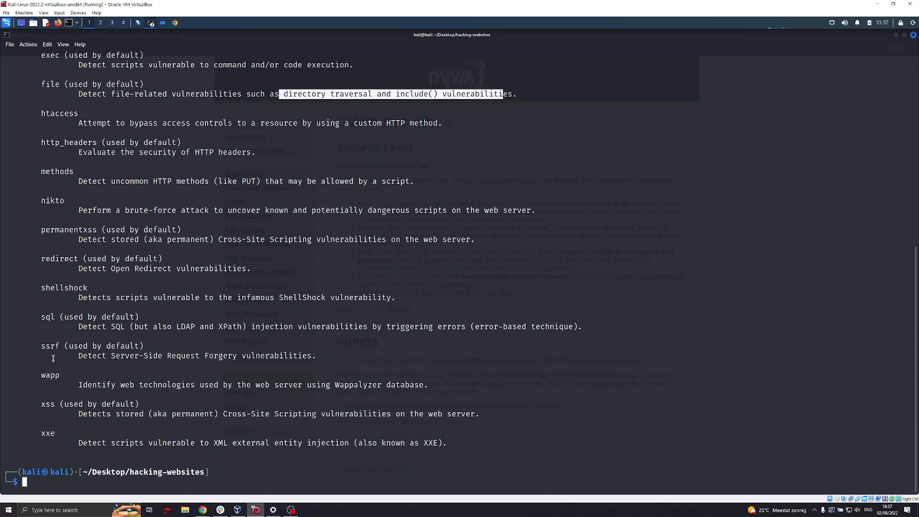
pyautogui.write('wapiti --list-modules')
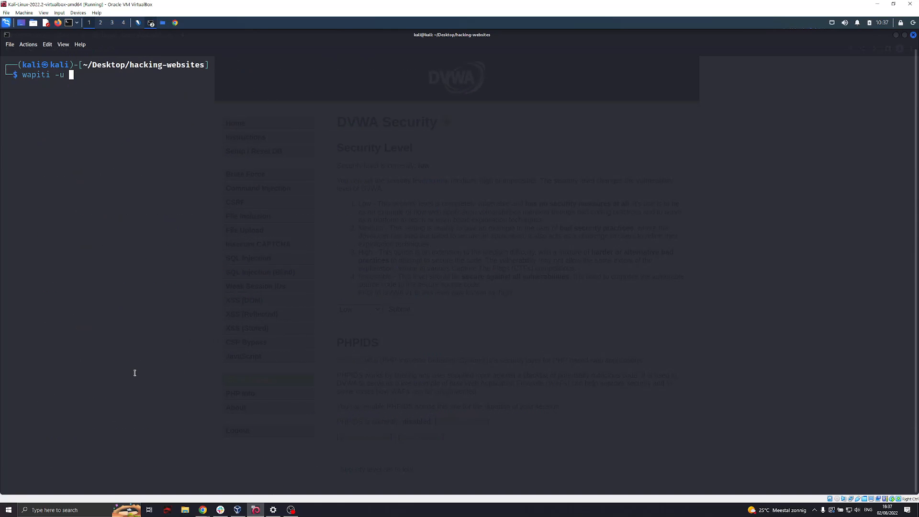
# Save the DVWA session to cookie.json with Wapiti and display its PHPSESSID cookie.
pyautogui.write('http://127.0.0.1:42001/')
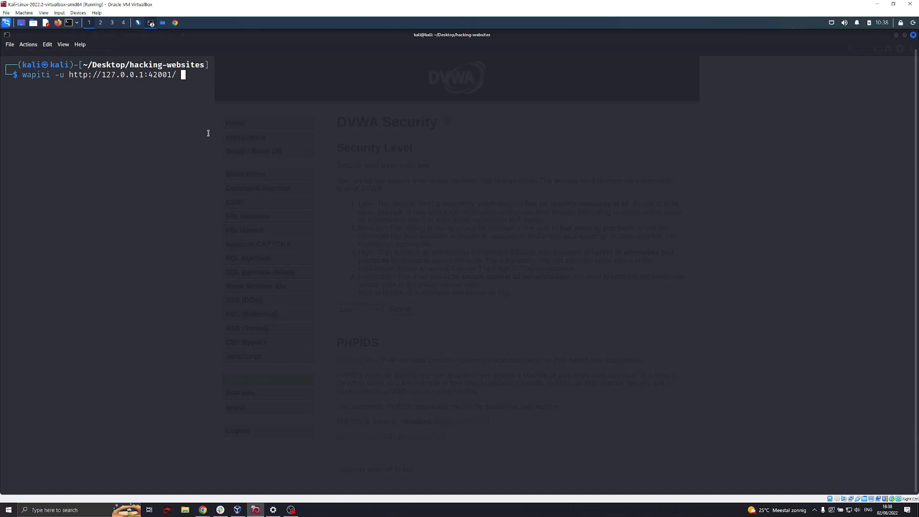
pyautogui.write('-')
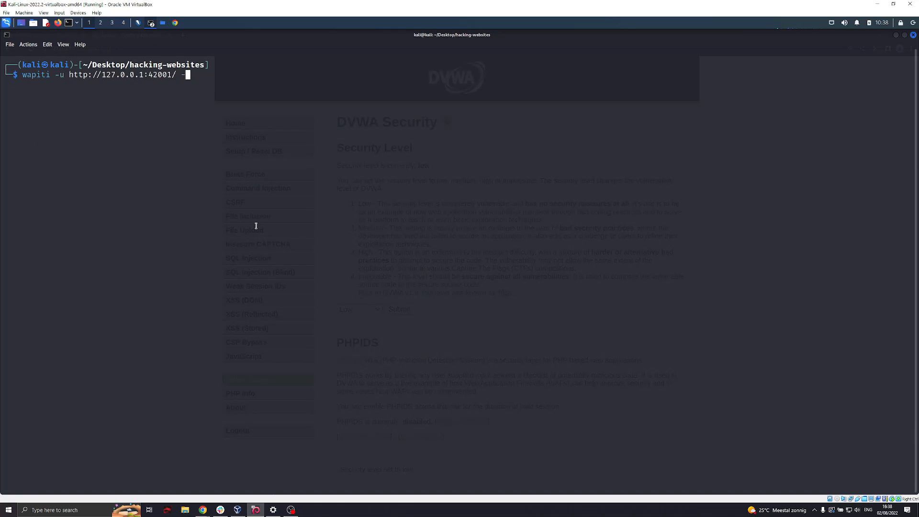
pyautogui.write('c')
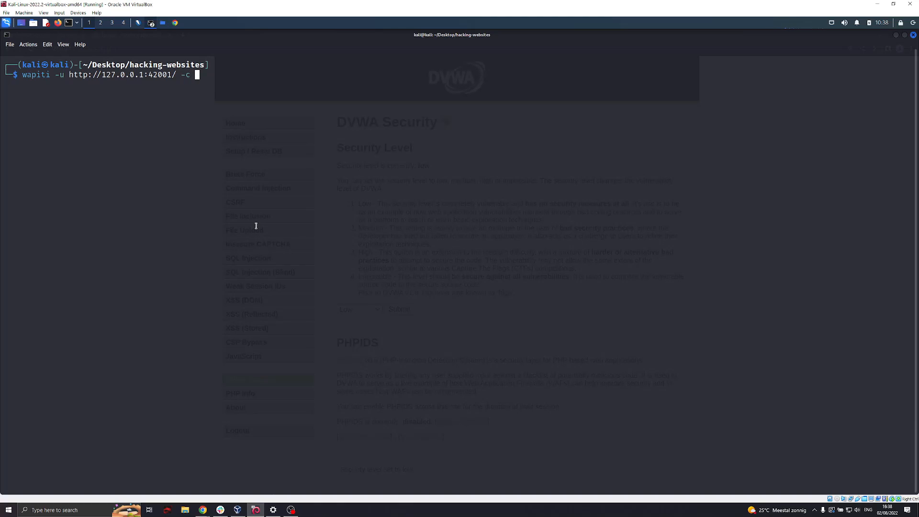
pyautogui.write('cookie.json')
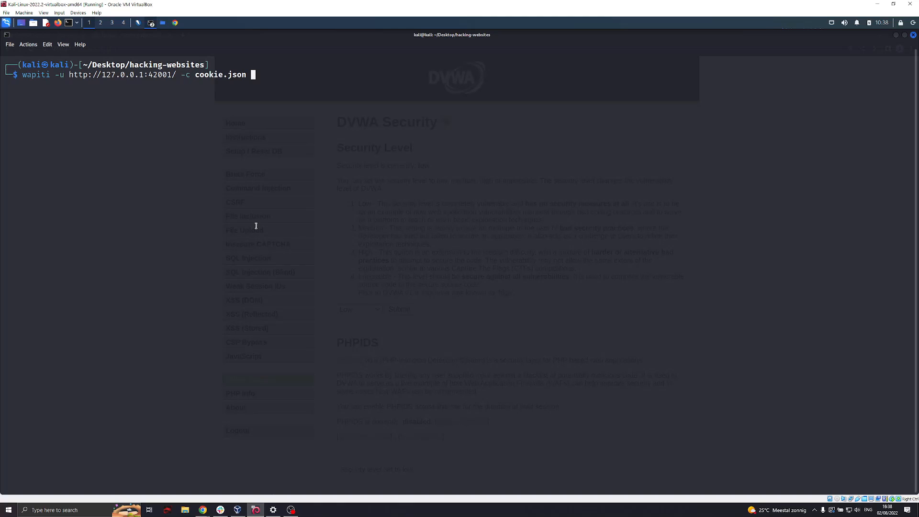
pyautogui.write('cat cookie.json')
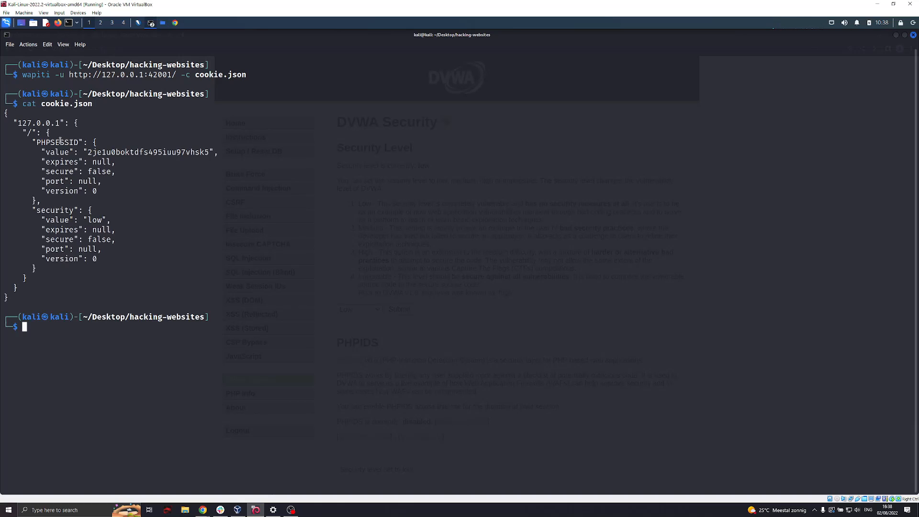
pyautogui.doubleClick(56, 142)
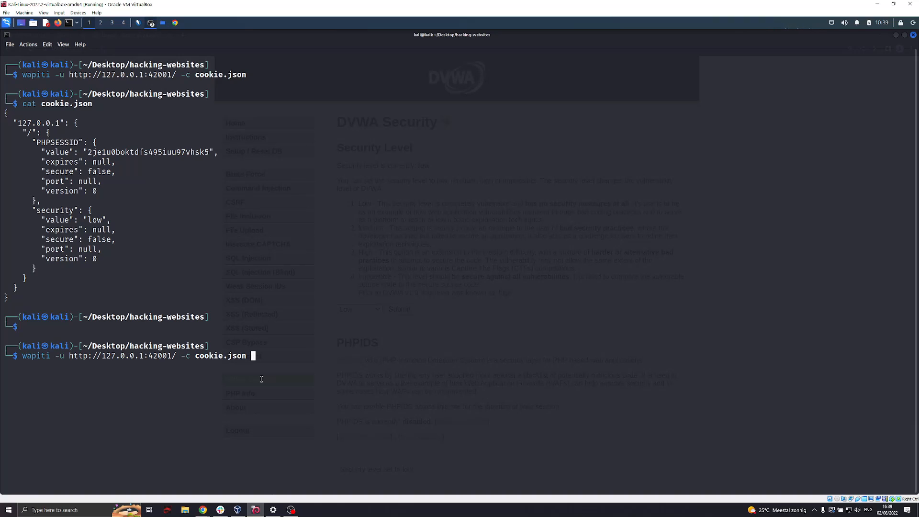
pyautogui.write('-x')
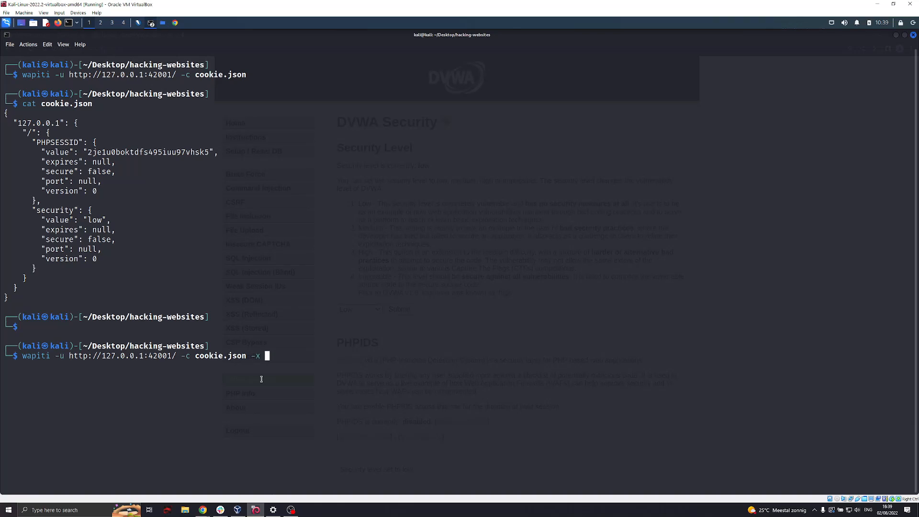
pyautogui.write('http://127.0.0.1:42001/')
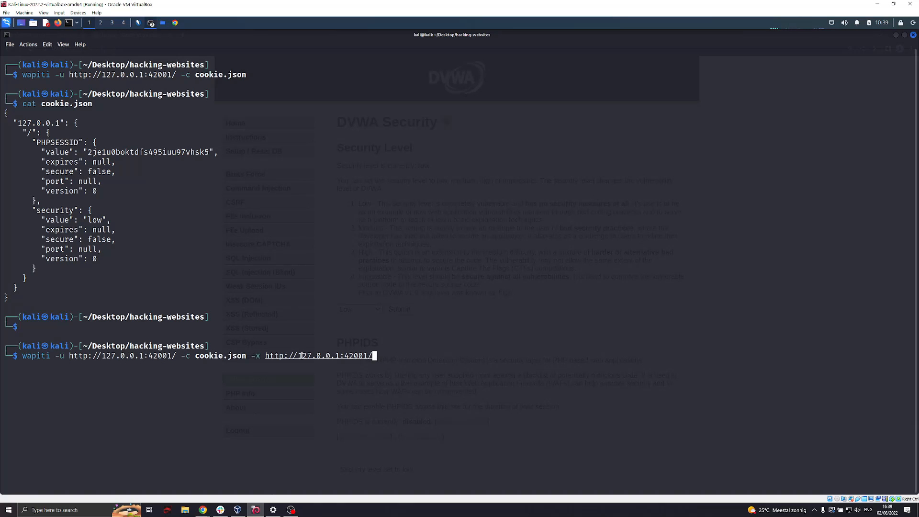
pyautogui.write('logout.php')
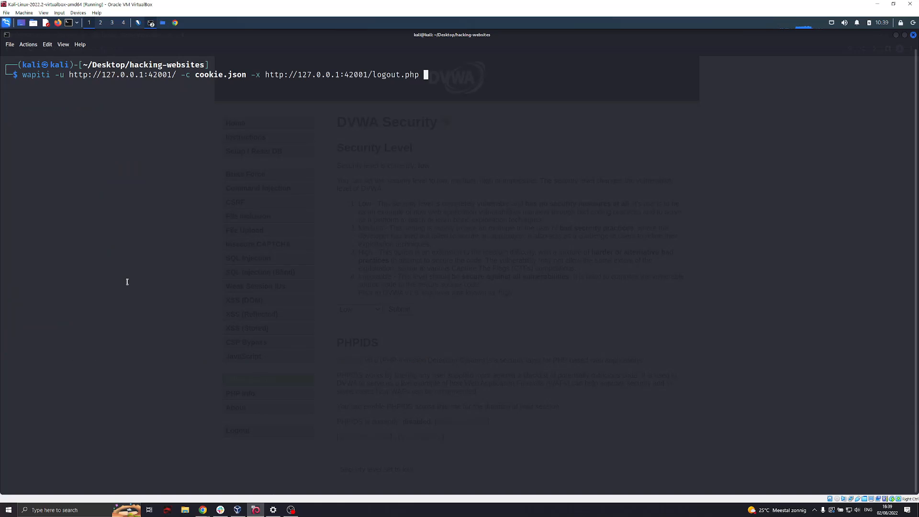
pyautogui.write('--')
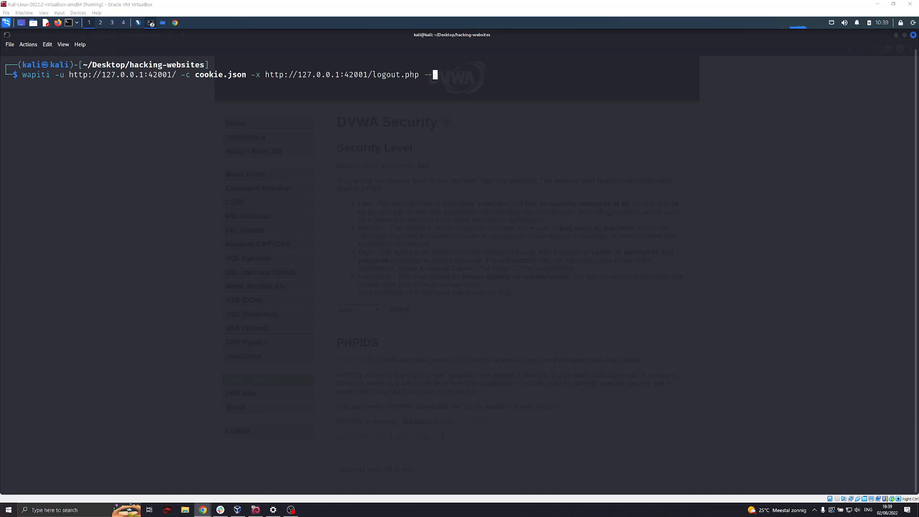
pyautogui.moveTo(145, 303)
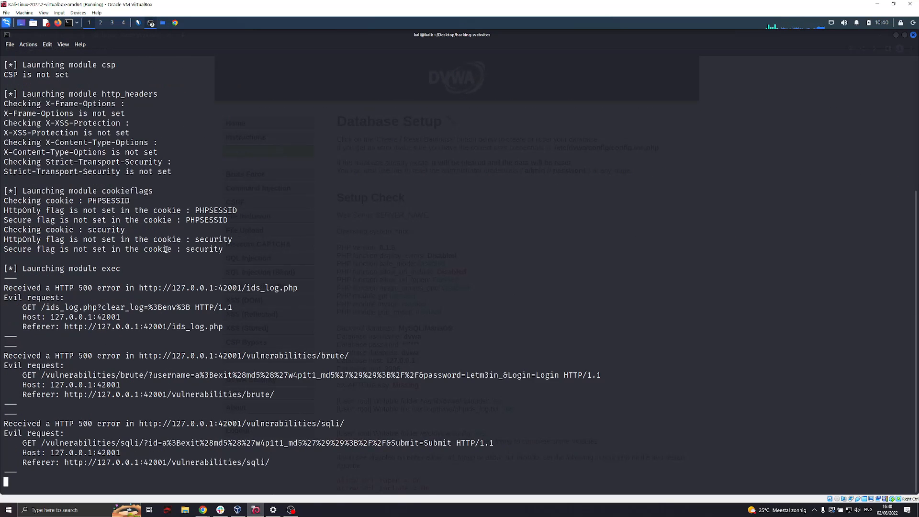
# Scroll through the Wapiti scan output and mark a cross-site scripting finding.
pyautogui.scroll(-3)
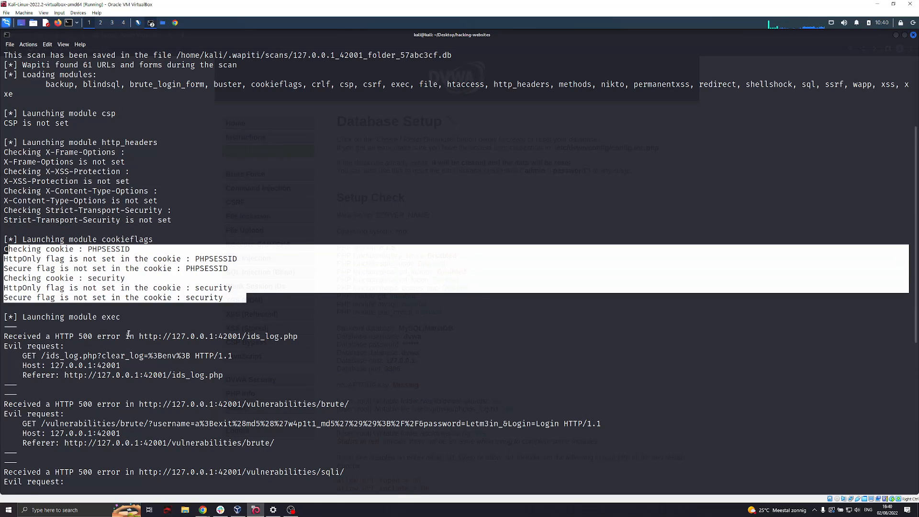
pyautogui.scroll(-3)
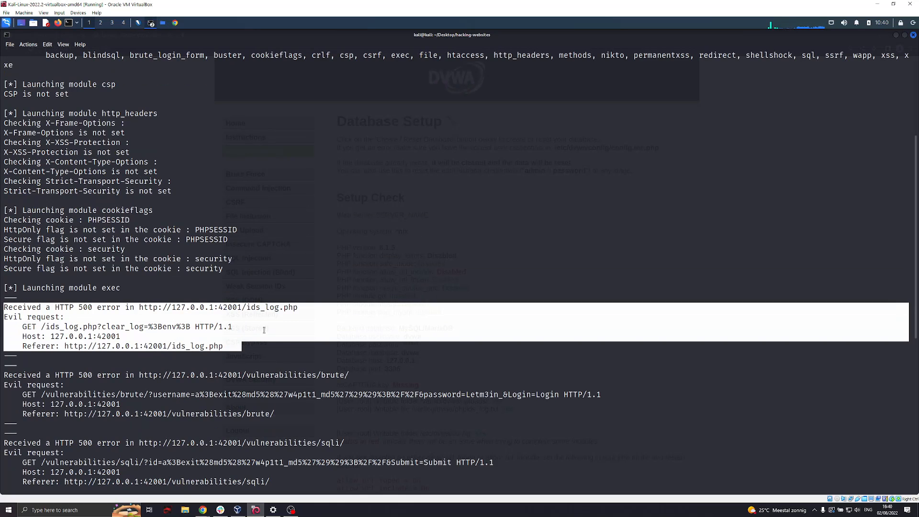
pyautogui.scroll(-3)
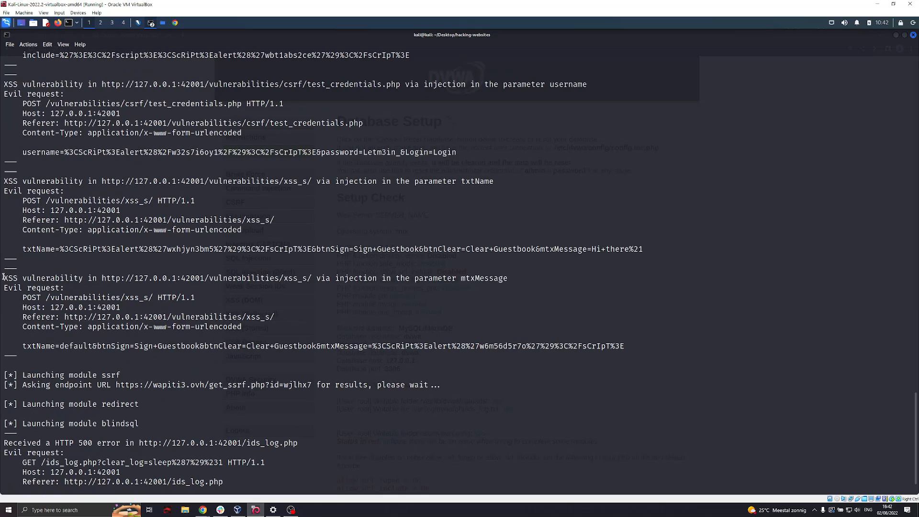
pyautogui.doubleClick(42, 277)
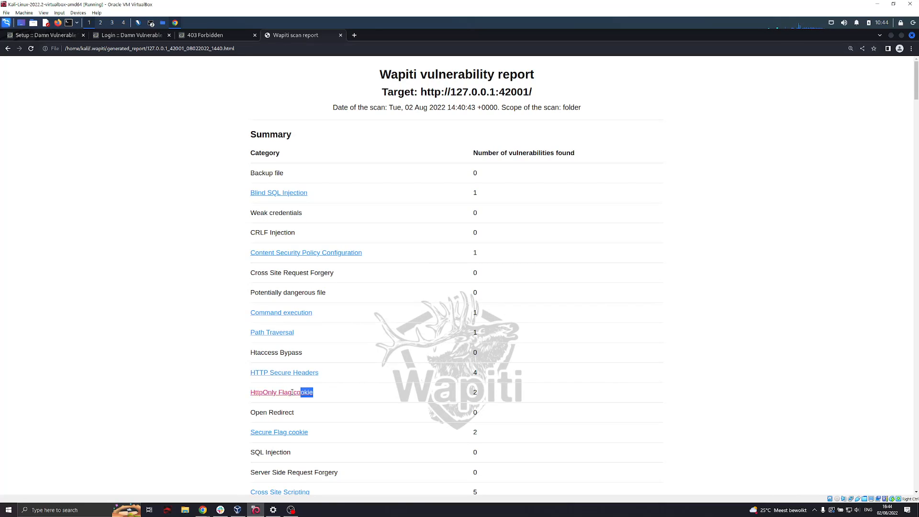
# Scroll the report summary and jump to the Cross Site Scripting details.
pyautogui.scroll(-3)
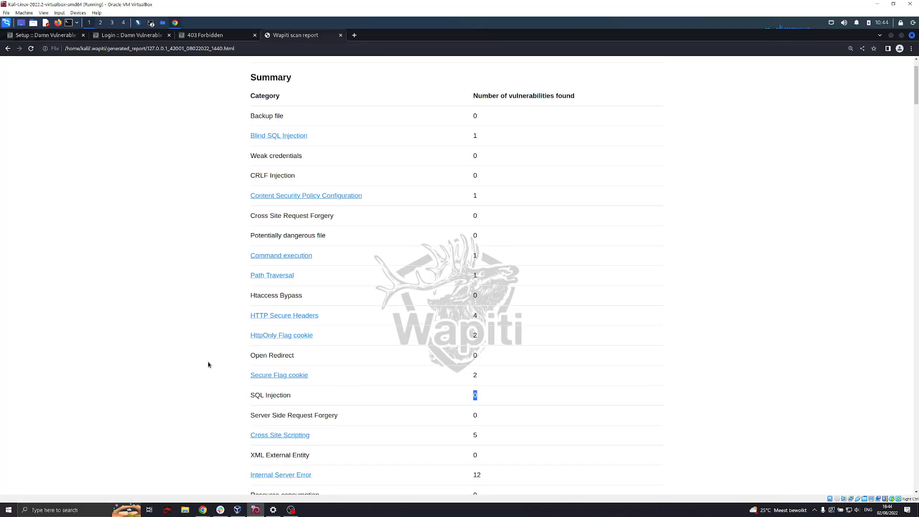
pyautogui.scroll(-3)
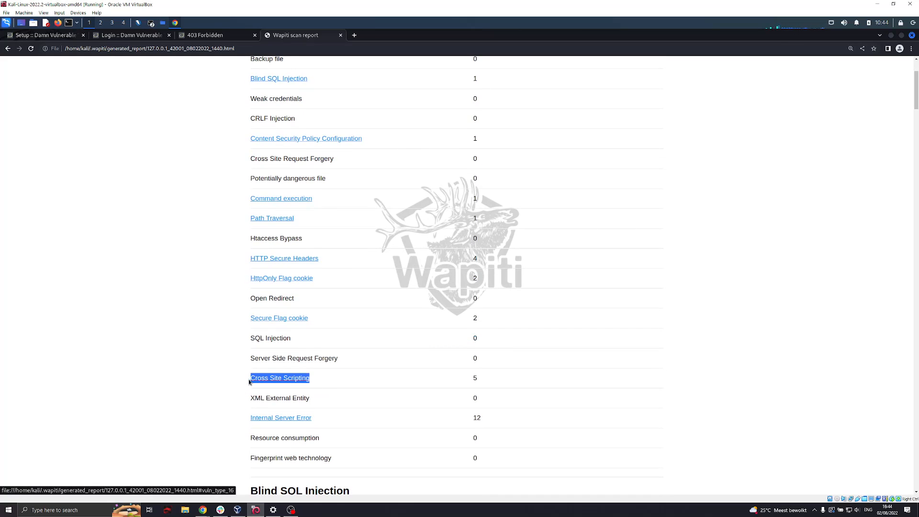
pyautogui.click(279, 378)
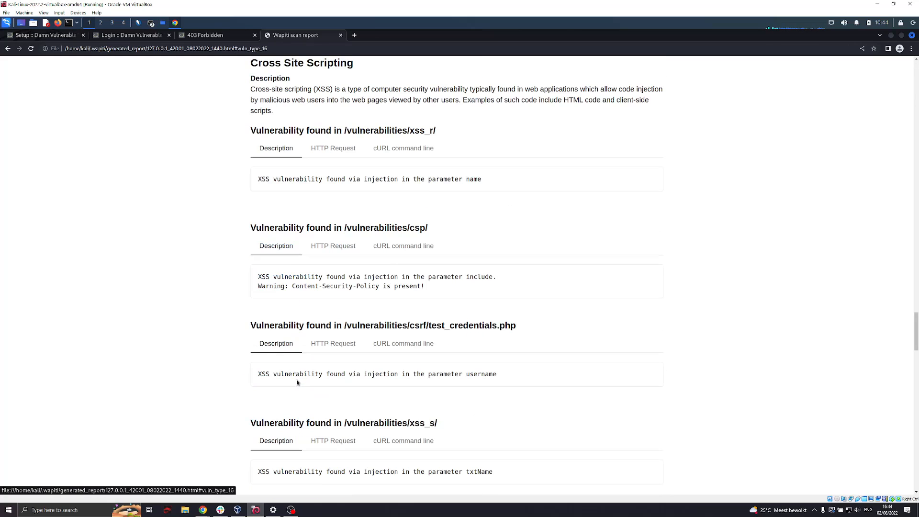
pyautogui.moveTo(356, 304)
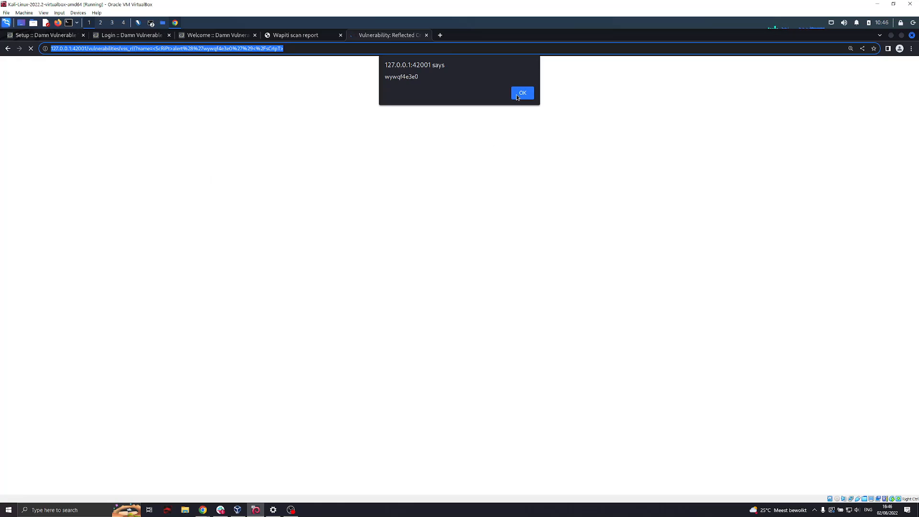
pyautogui.moveTo(521, 104)
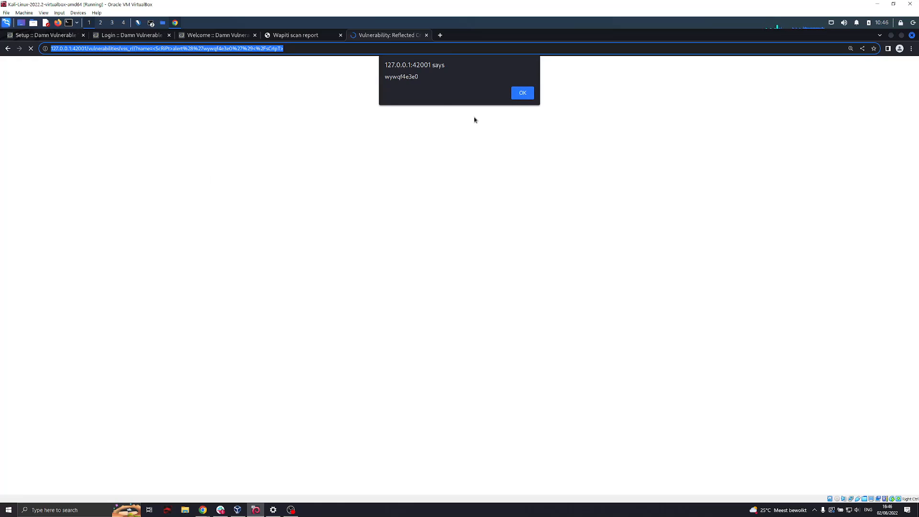
# Dismiss the injected XSS alert on DVWA's xss_r page.
pyautogui.click(522, 93)
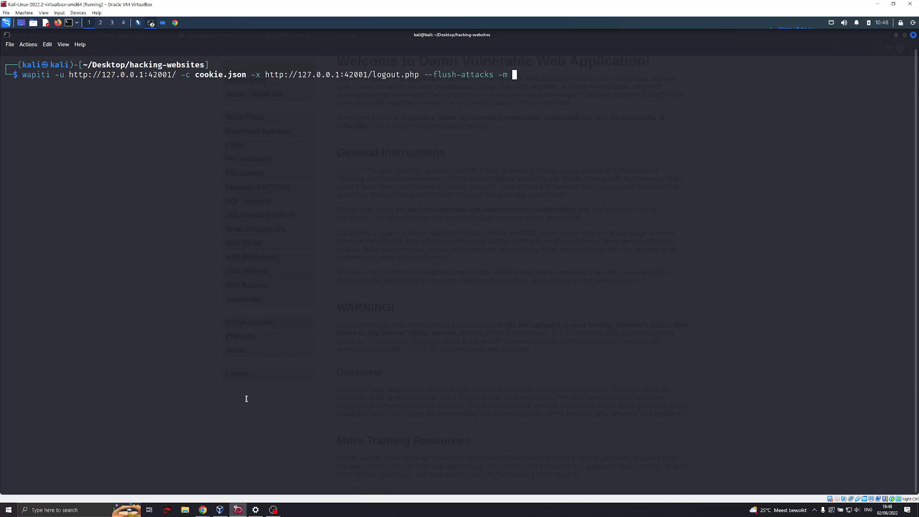
# Set the Wapiti rescan to the blindsql module with insane scan strength.
pyautogui.write('bl')
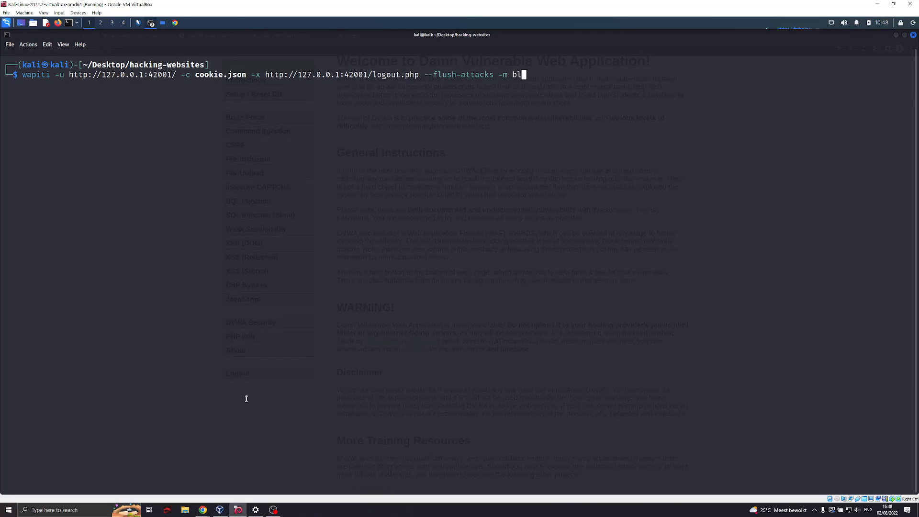
pyautogui.write('indsql -S')
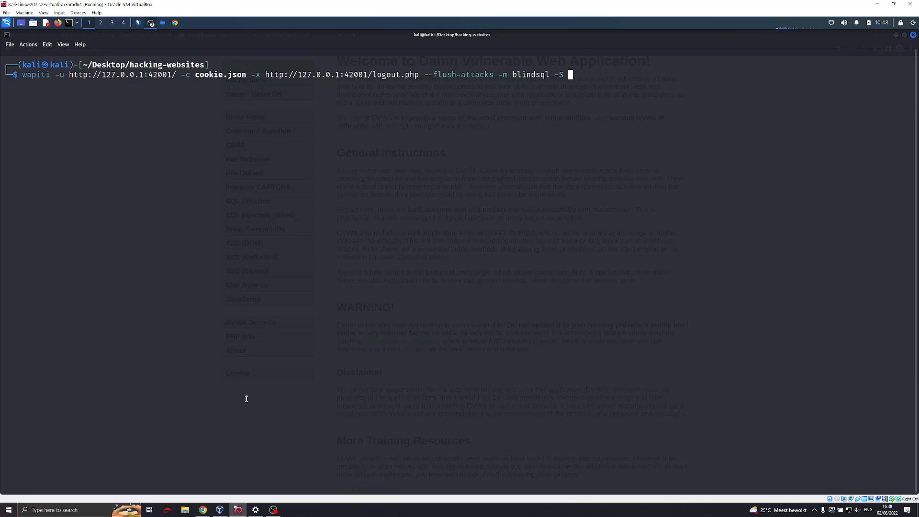
pyautogui.write('insane')
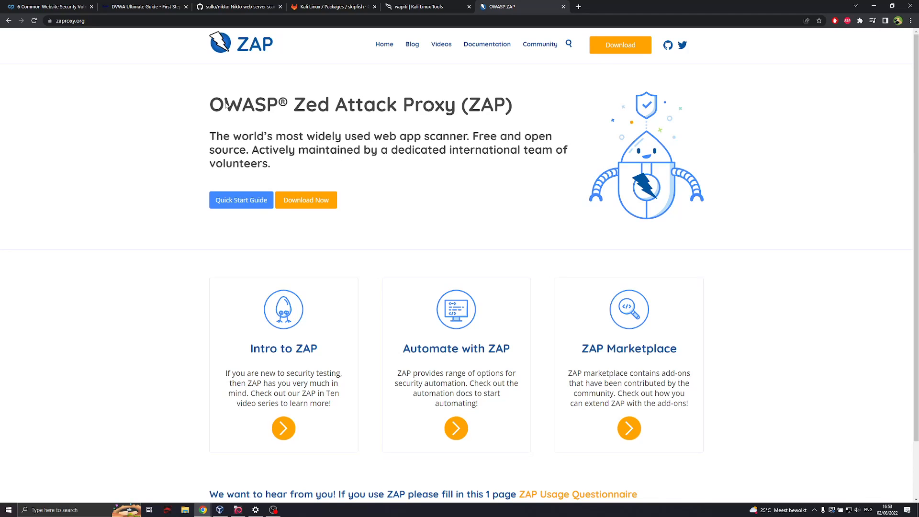
pyautogui.moveTo(475, 125)
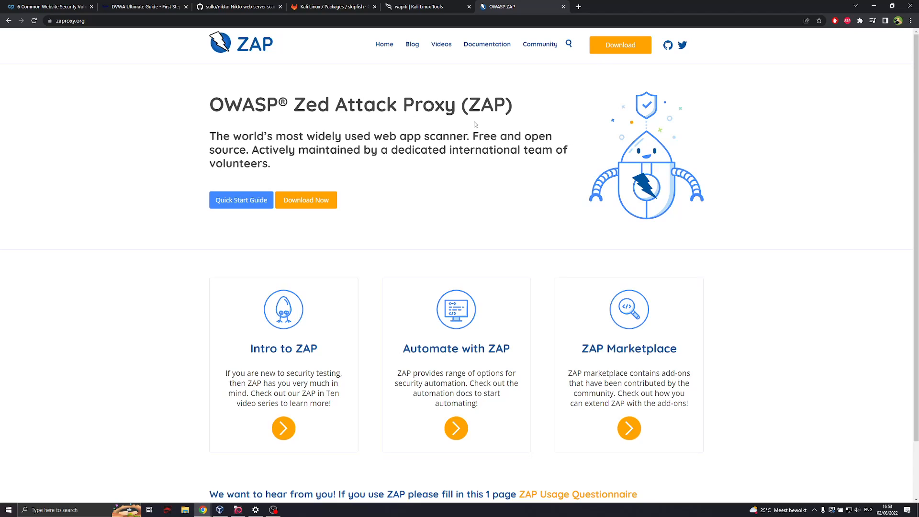
pyautogui.moveTo(393, 161)
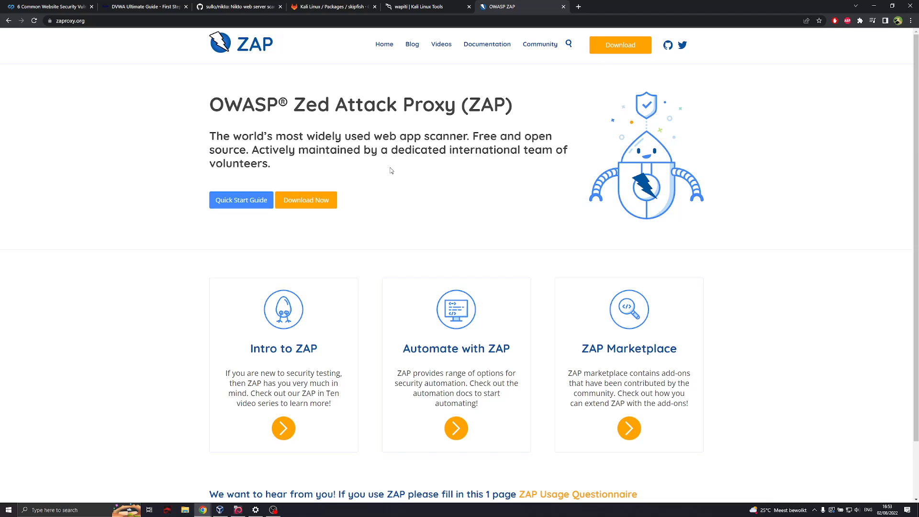
# Scroll through the OWASP ZAP homepage on zaproxy.org.
pyautogui.scroll(-3)
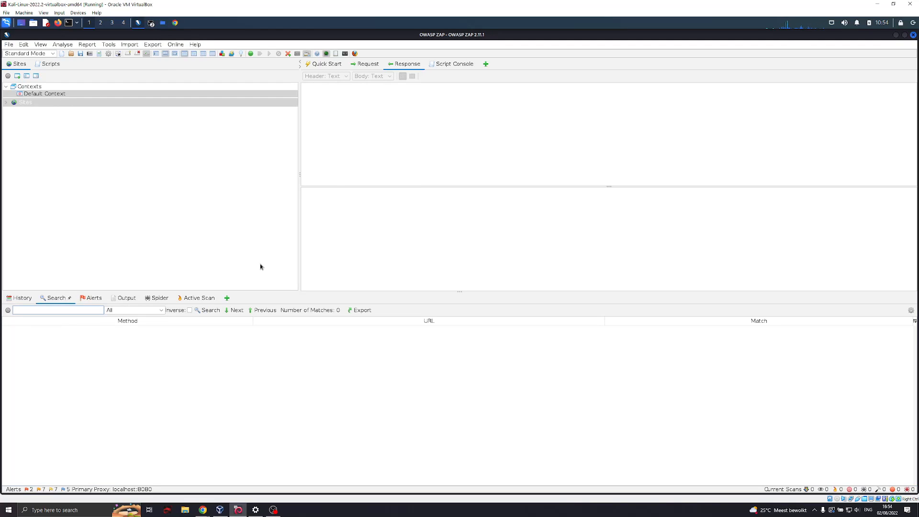
# Select the 127.0.0.1:42001 site node and bring up the Automated Scan page.
pyautogui.click(25, 102)
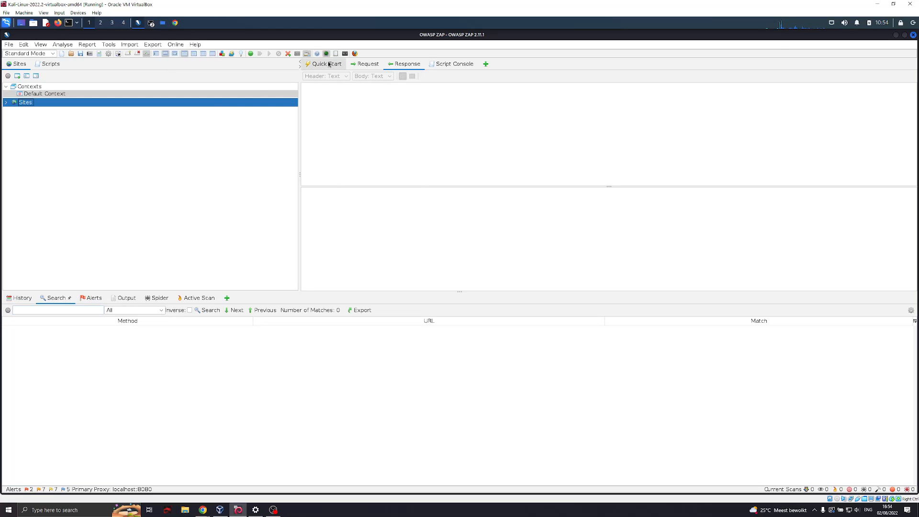
pyautogui.click(322, 63)
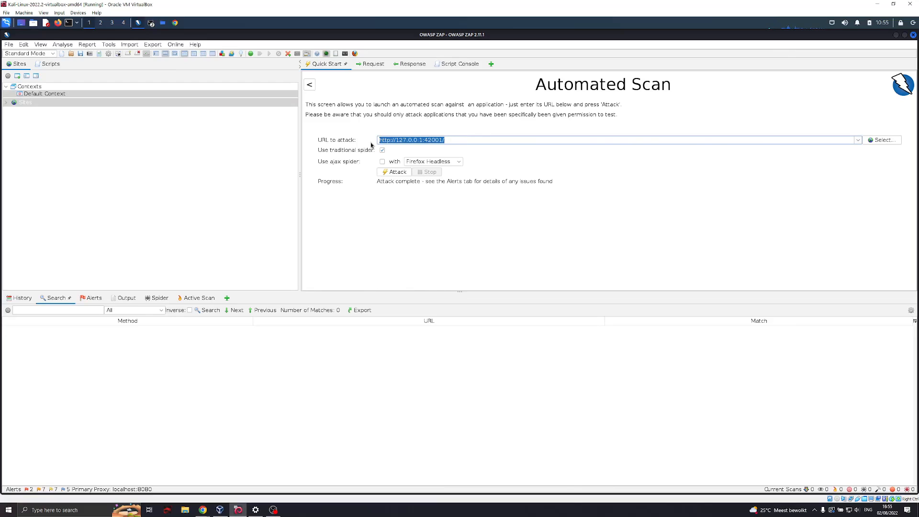
pyautogui.moveTo(249, 161)
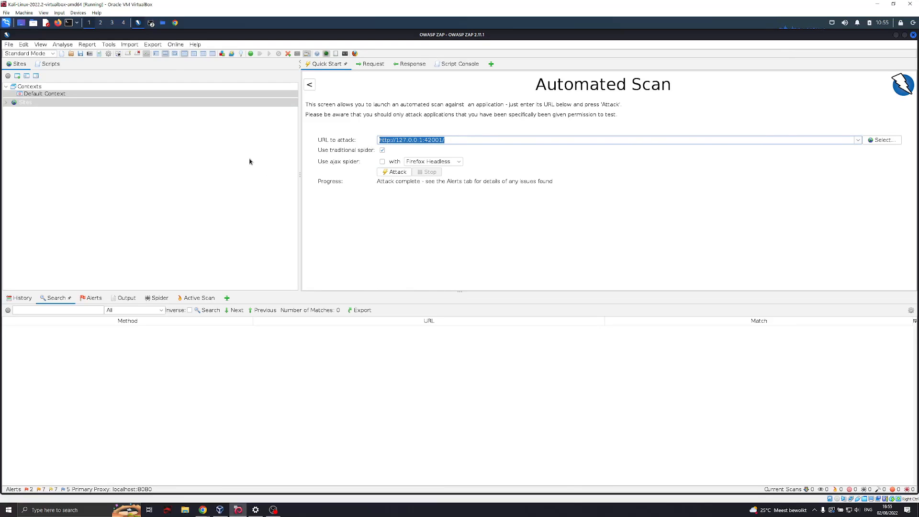
pyautogui.click(24, 102)
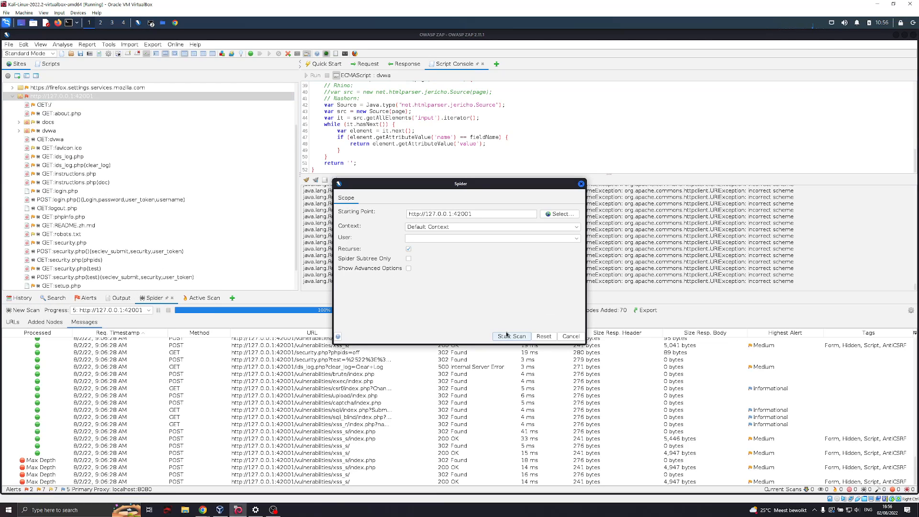
# Spider 127.0.0.1:42001 to completion (218 URLs), then launch the automated attack.
pyautogui.click(511, 336)
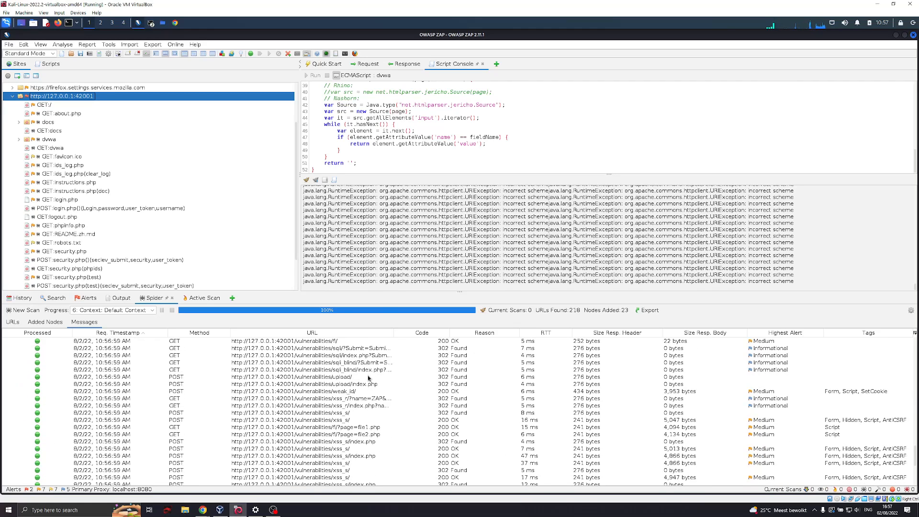
pyautogui.scroll(-3)
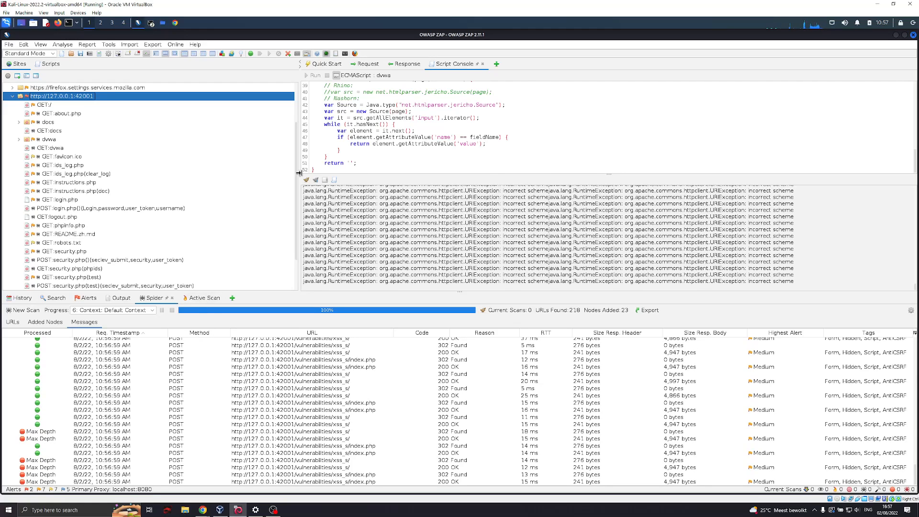
pyautogui.click(326, 64)
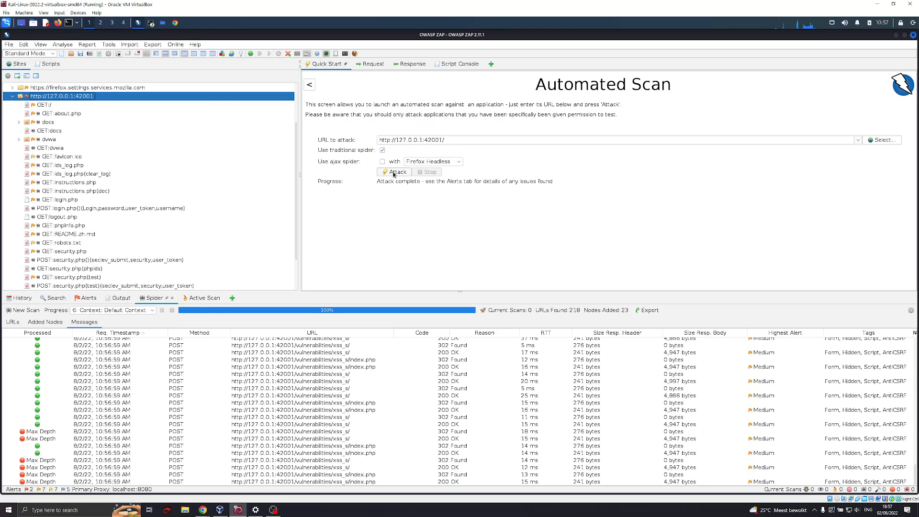
pyautogui.click(396, 172)
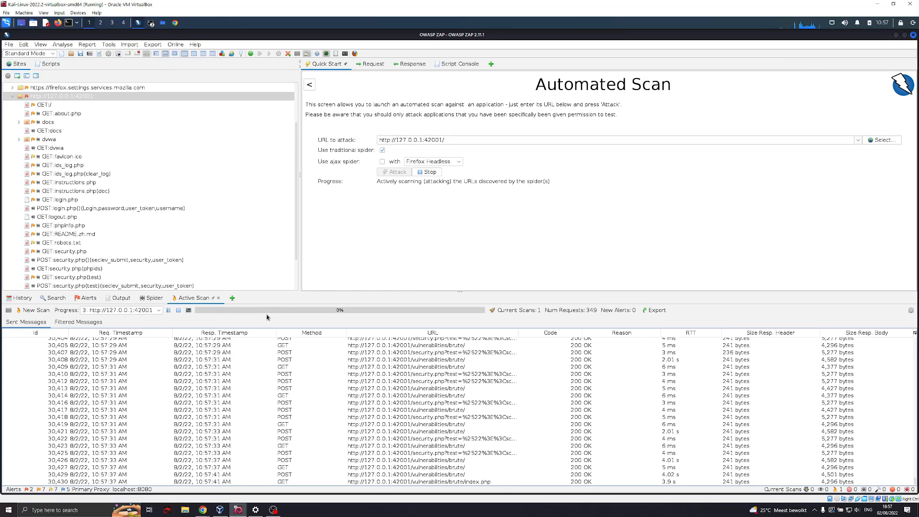
# Show the scan's alerts and expand the Path Traversal and SQL Injection findings.
pyautogui.click(86, 297)
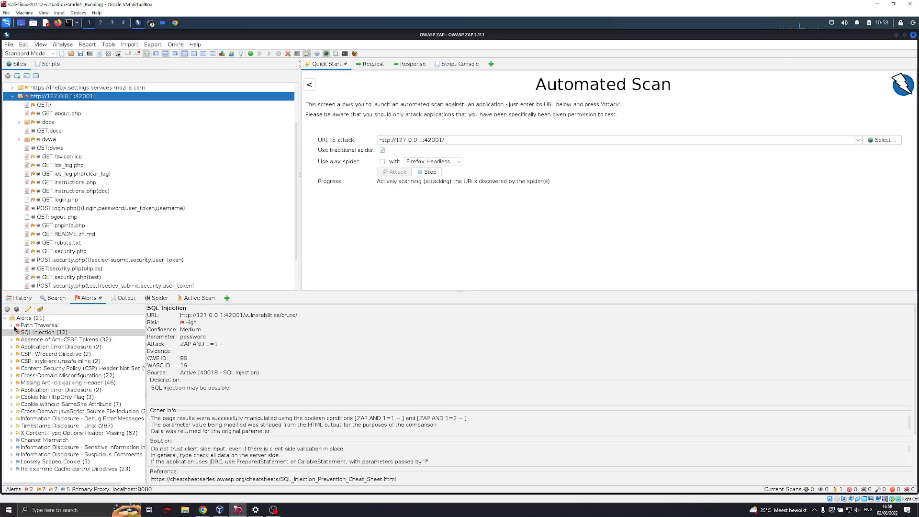
pyautogui.click(10, 325)
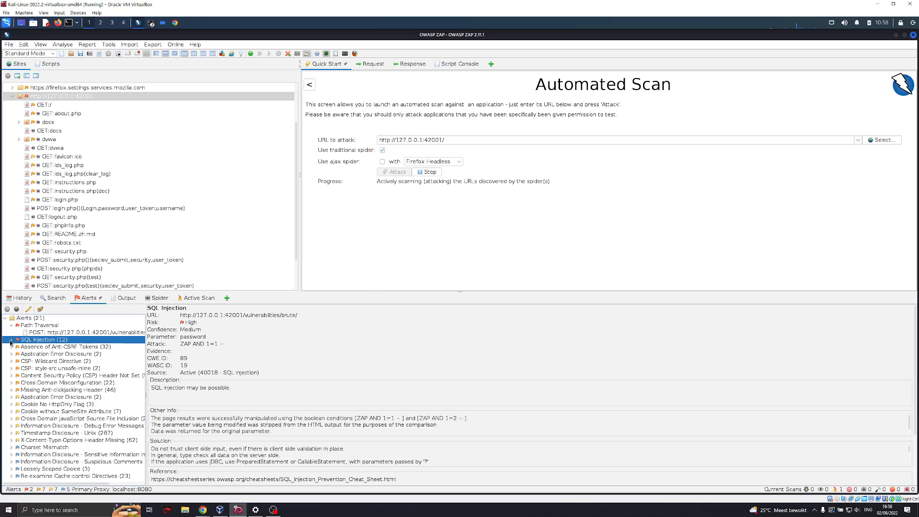
pyautogui.click(11, 339)
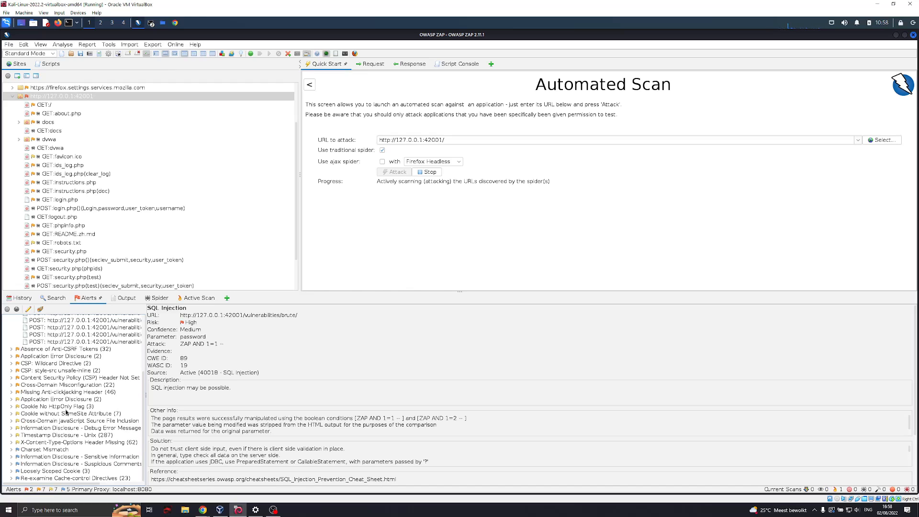
pyautogui.click(11, 339)
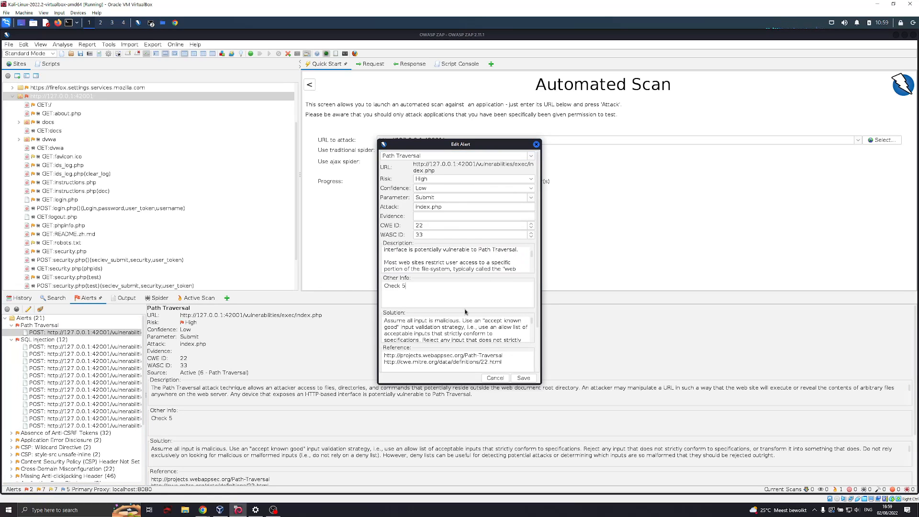
# Cancel Edit Alert and review a SQL Injection alert's attack payload 'ZAP AND 1=1 --'.
pyautogui.click(494, 377)
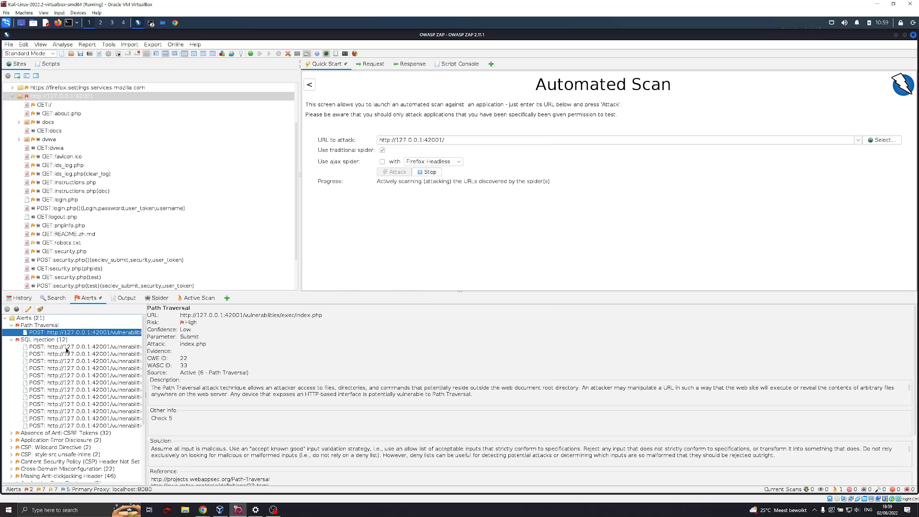
pyautogui.click(76, 346)
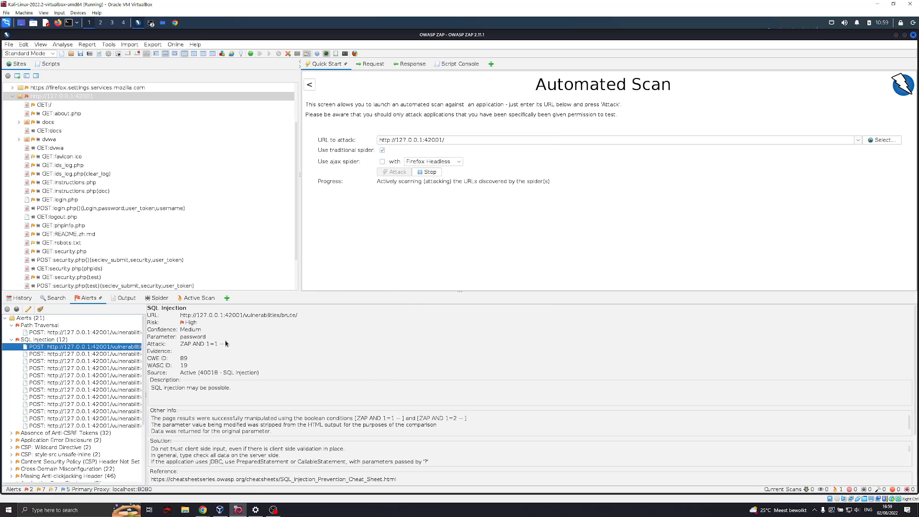
pyautogui.doubleClick(199, 344)
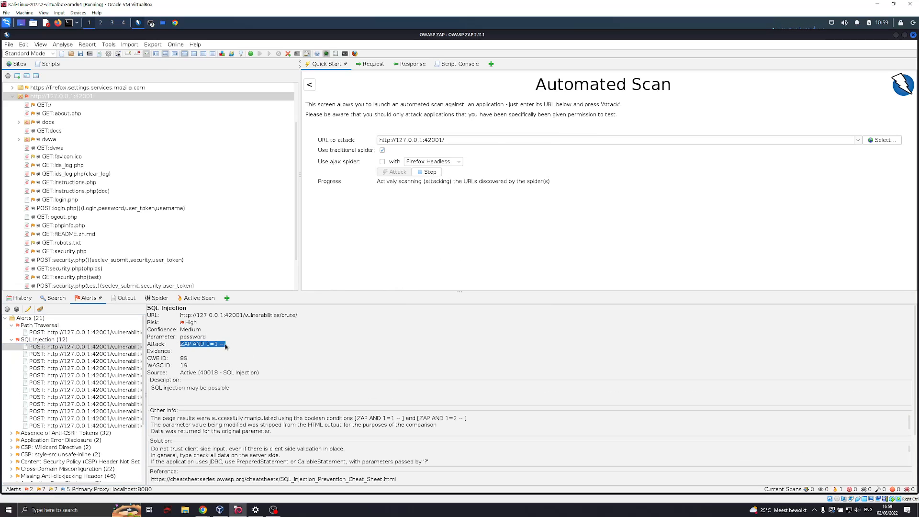
pyautogui.moveTo(267, 349)
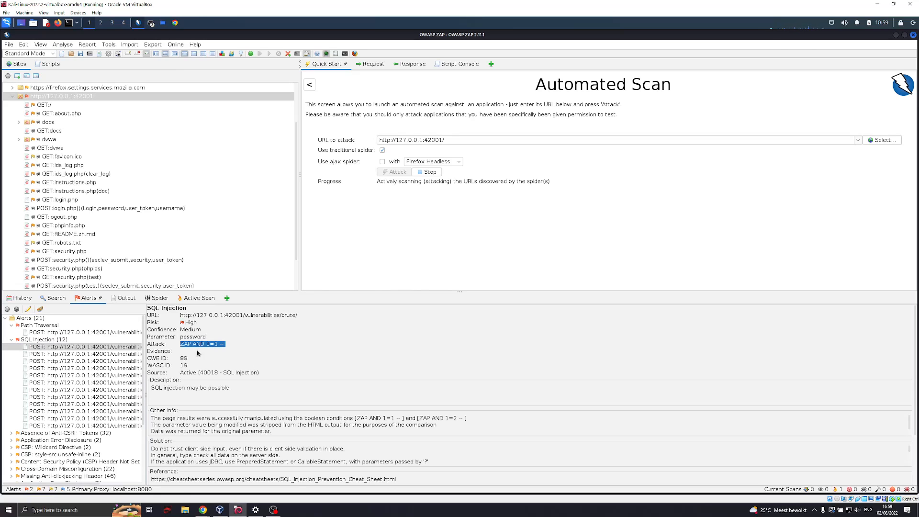
pyautogui.click(82, 418)
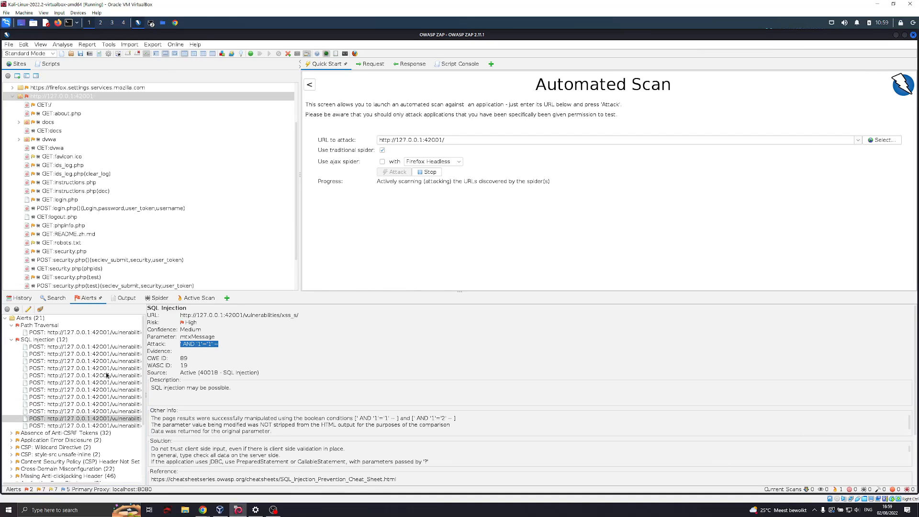
pyautogui.moveTo(71, 142)
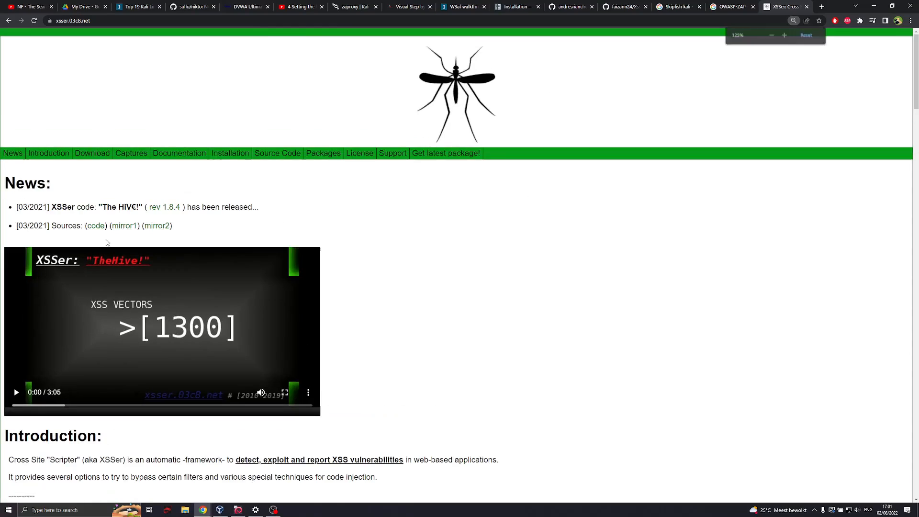
# Scroll the XSSer project website to read its news and introduction.
pyautogui.scroll(-3)
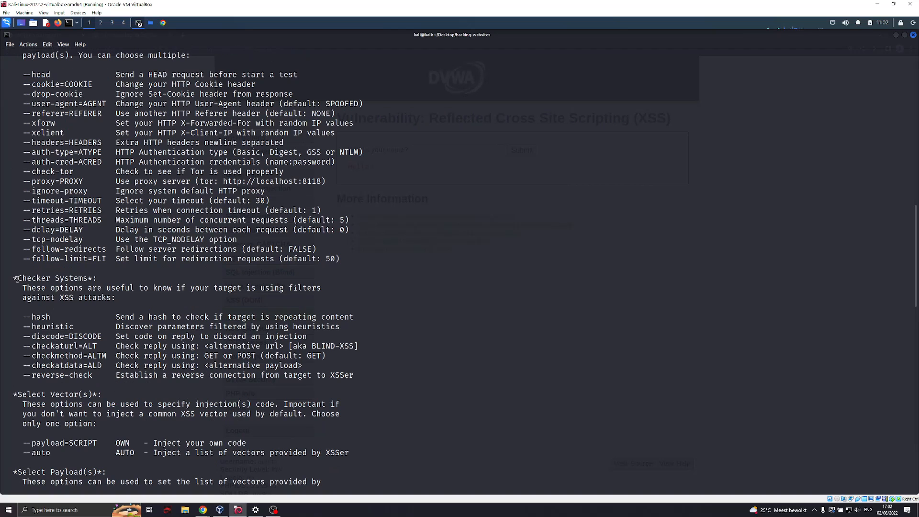
# Select text in the xsser --help options covering checkers, vectors, bypassers and techniques.
pyautogui.doubleClick(36, 278)
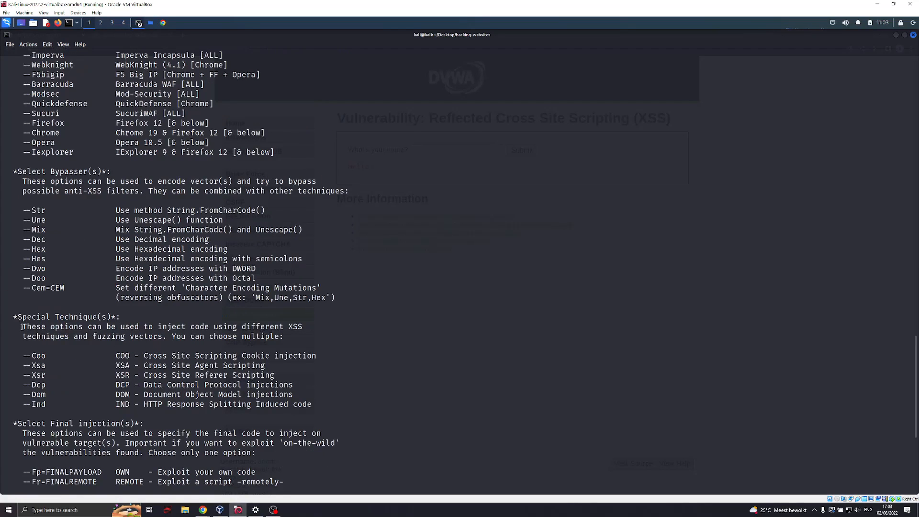
pyautogui.moveTo(21, 326); pyautogui.dragTo(154, 336)
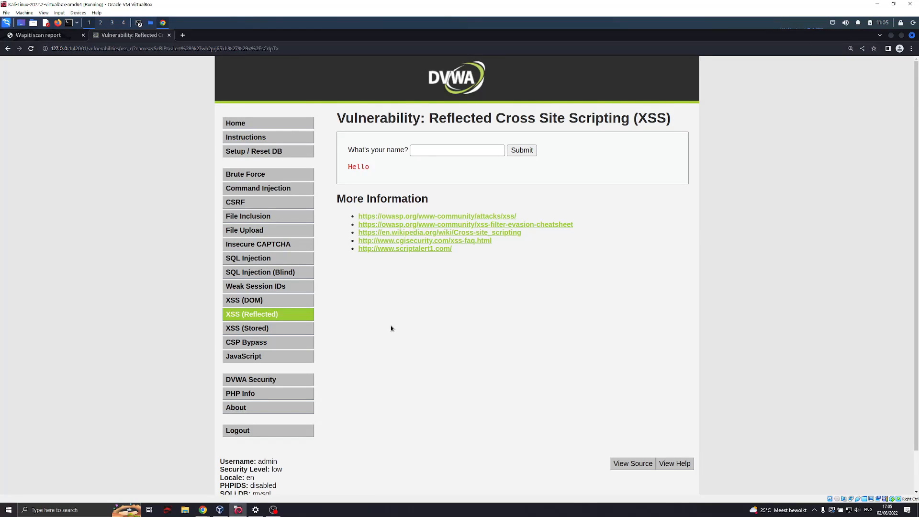
pyautogui.moveTo(222, 276)
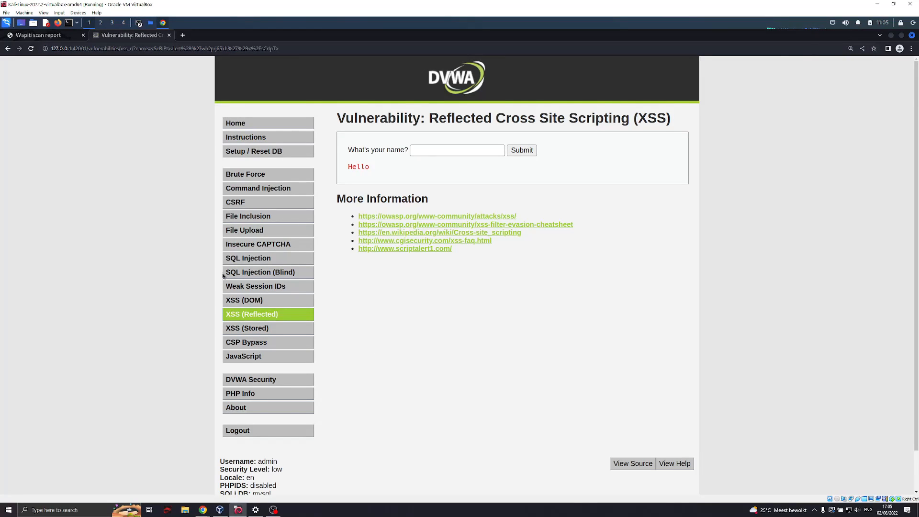